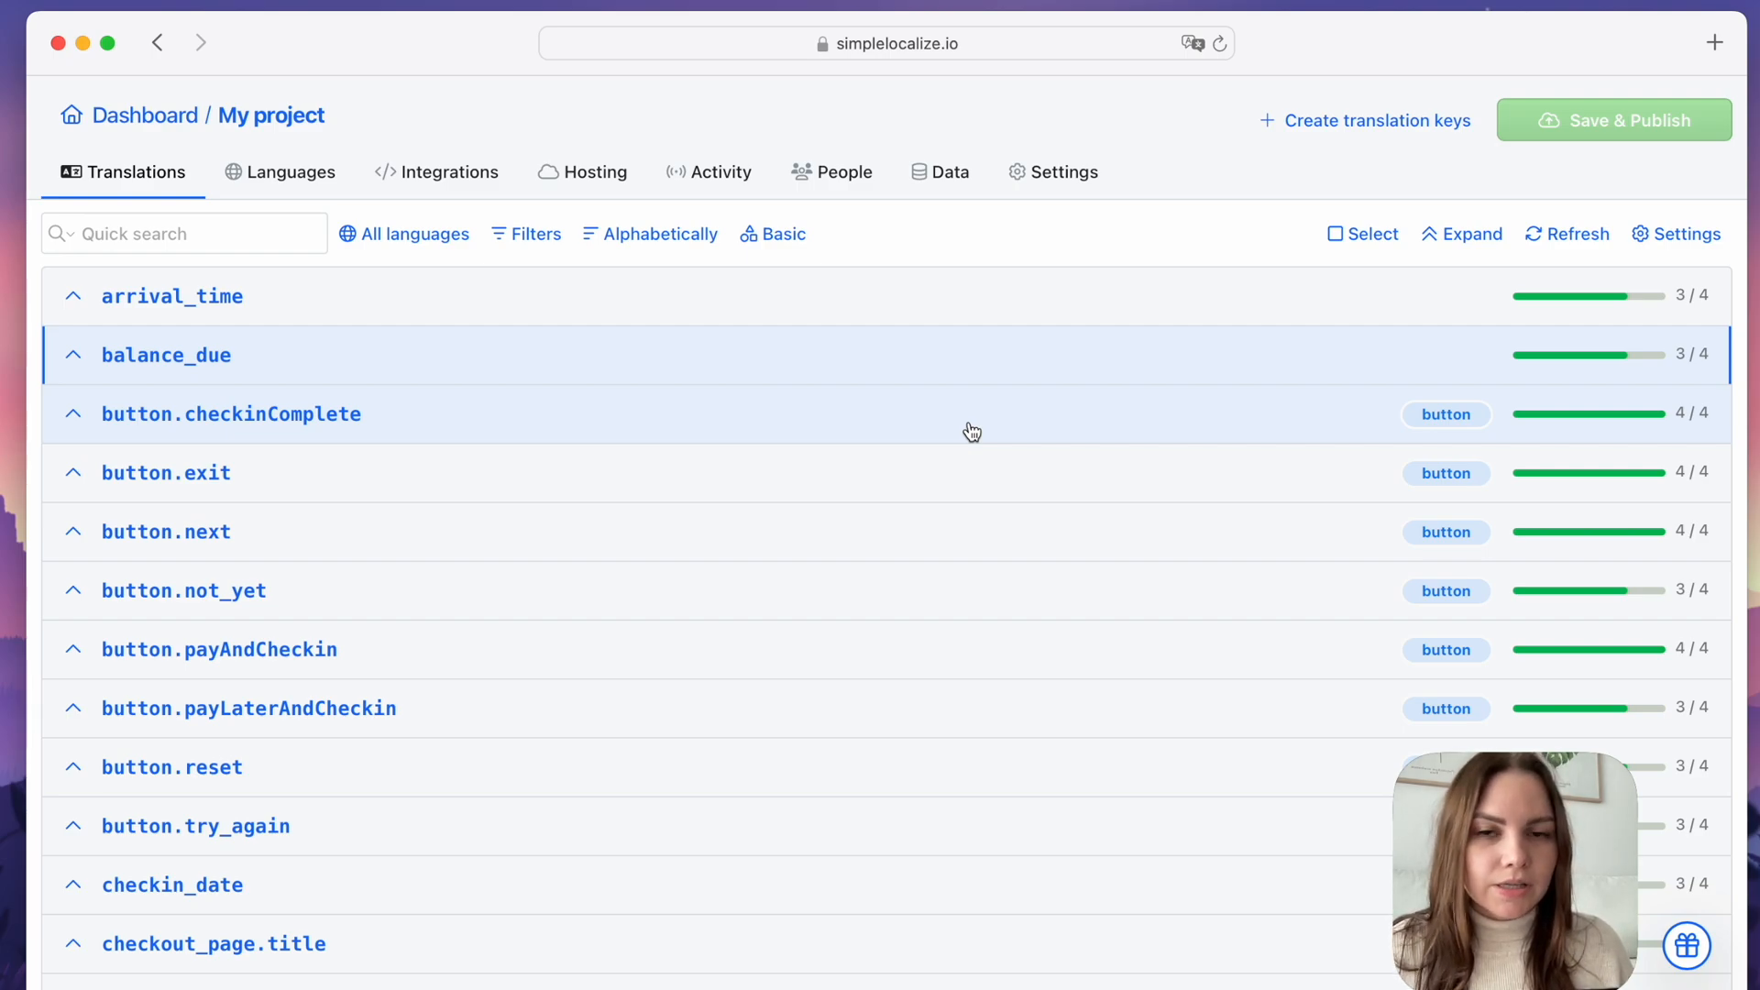
mouse_move(1031, 302)
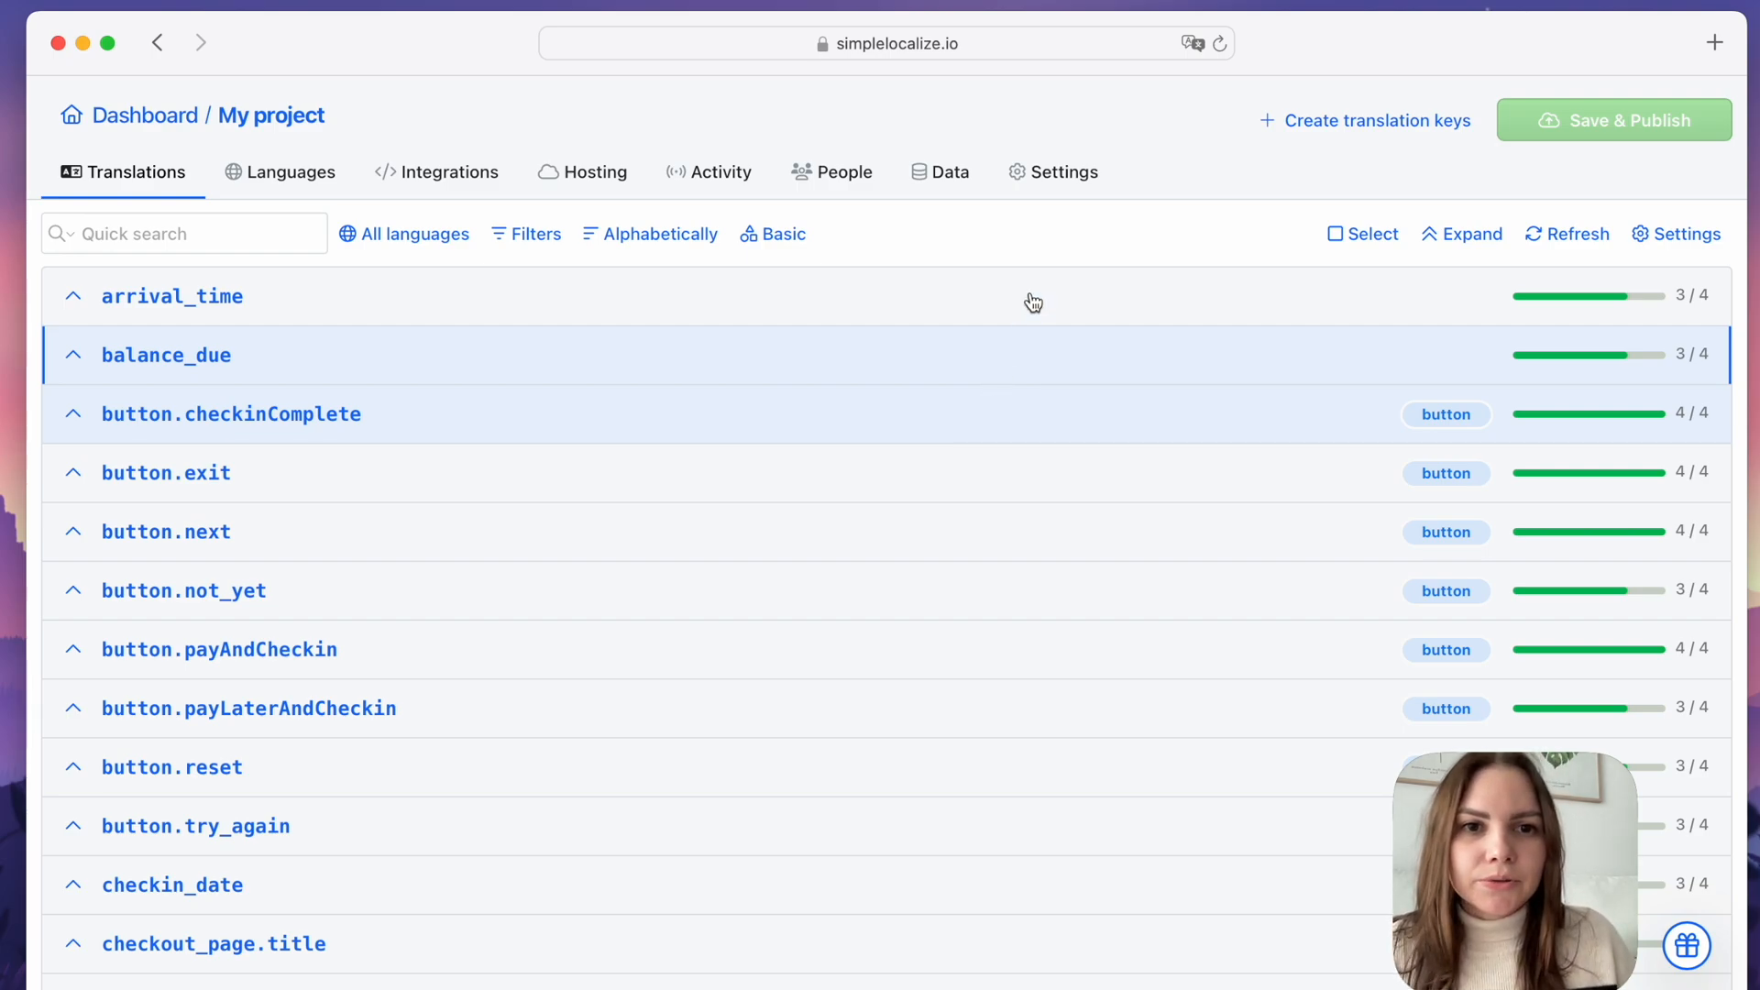
View the Auto-translation settings showing the OpenAI API key and GPT-4 model
click(1064, 171)
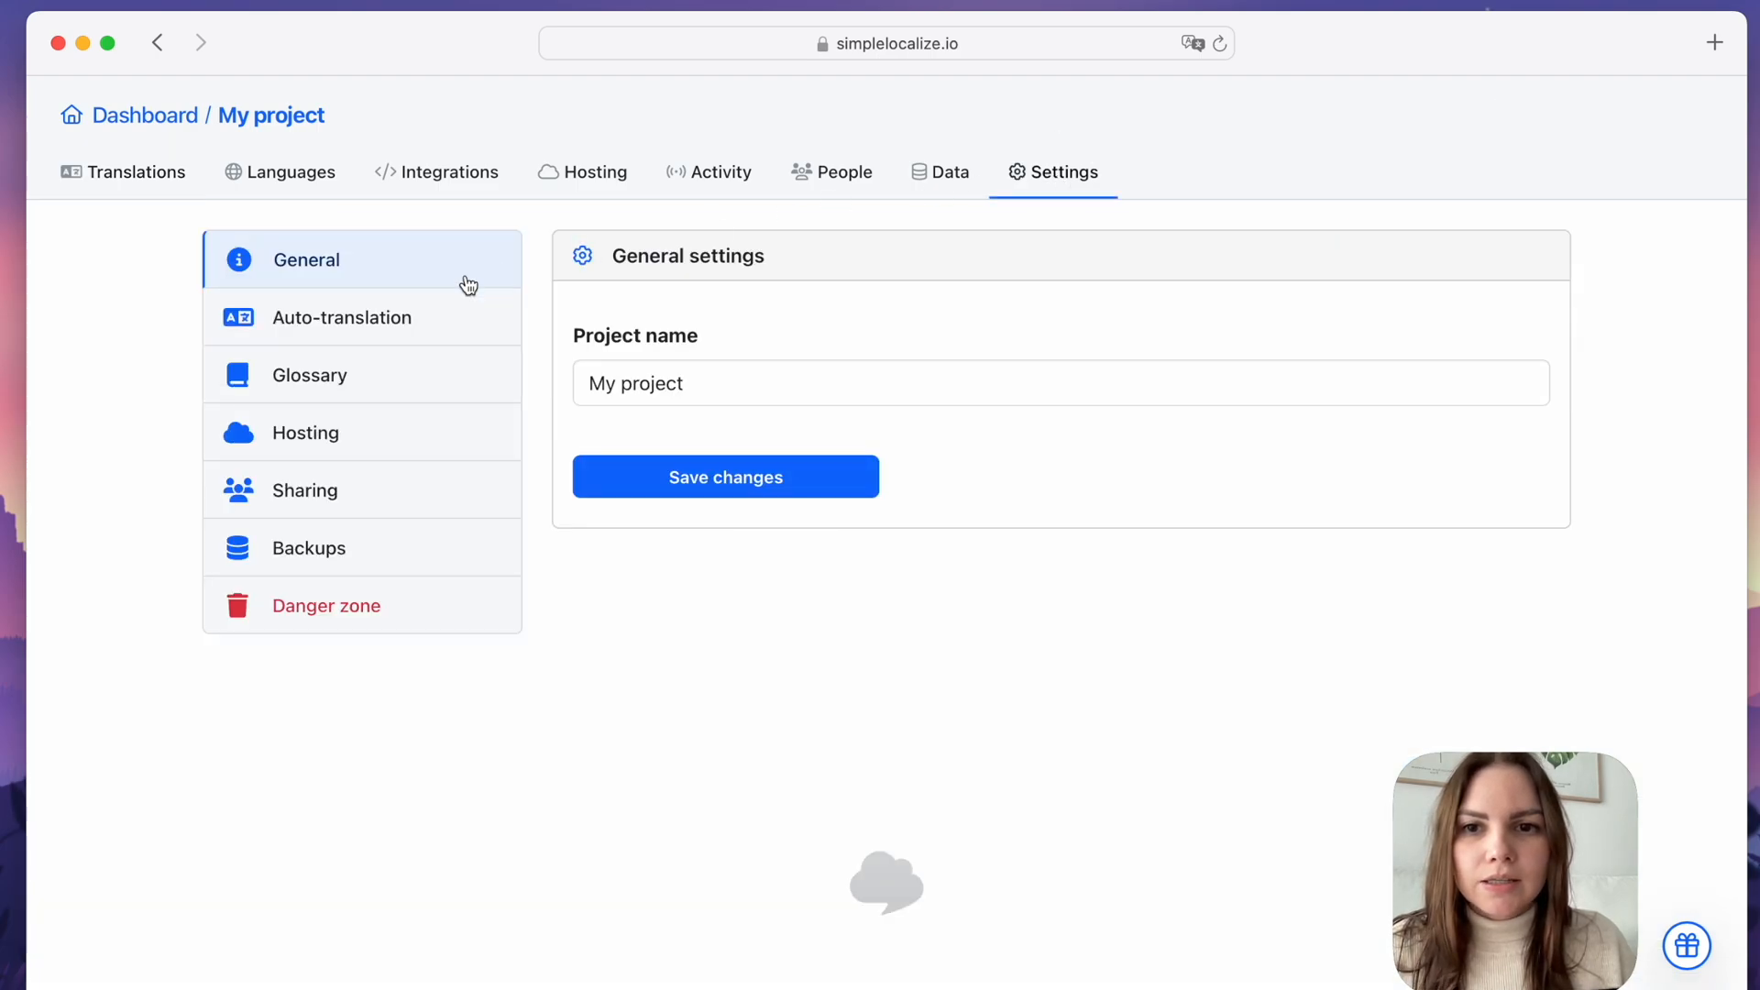
click(345, 317)
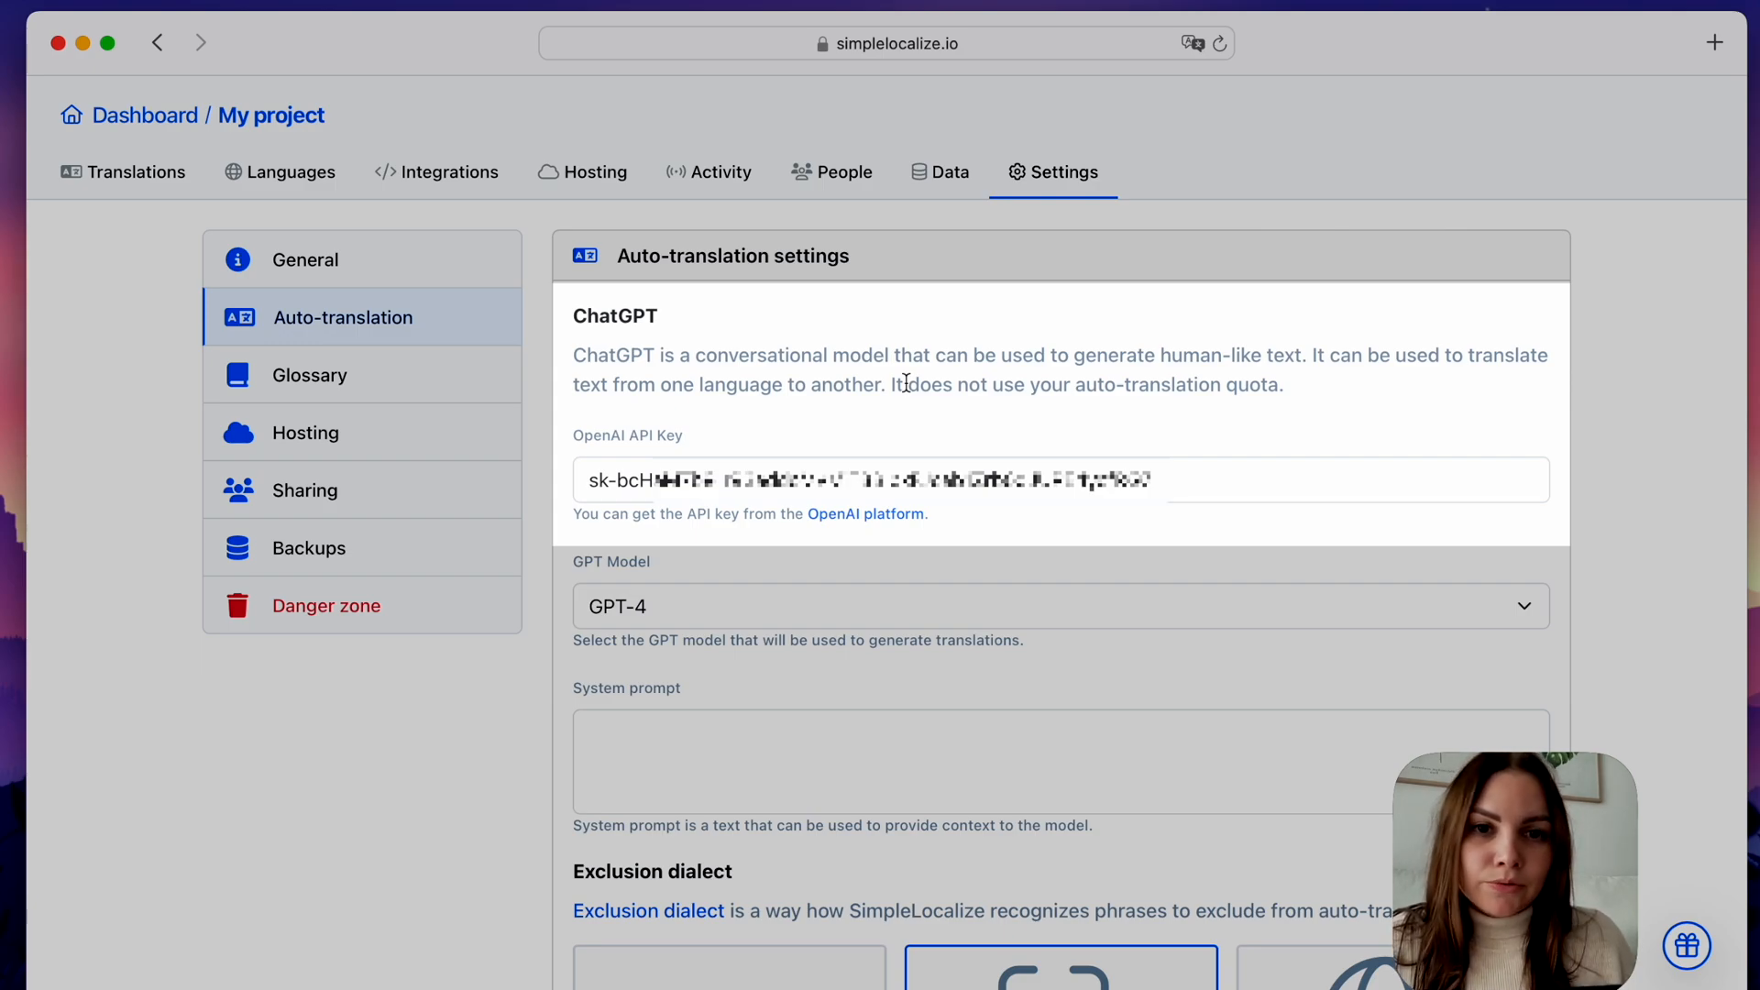
Expand balance_due and auto-translate its Polish text with OpenAI, completing 4 of 4
click(124, 171)
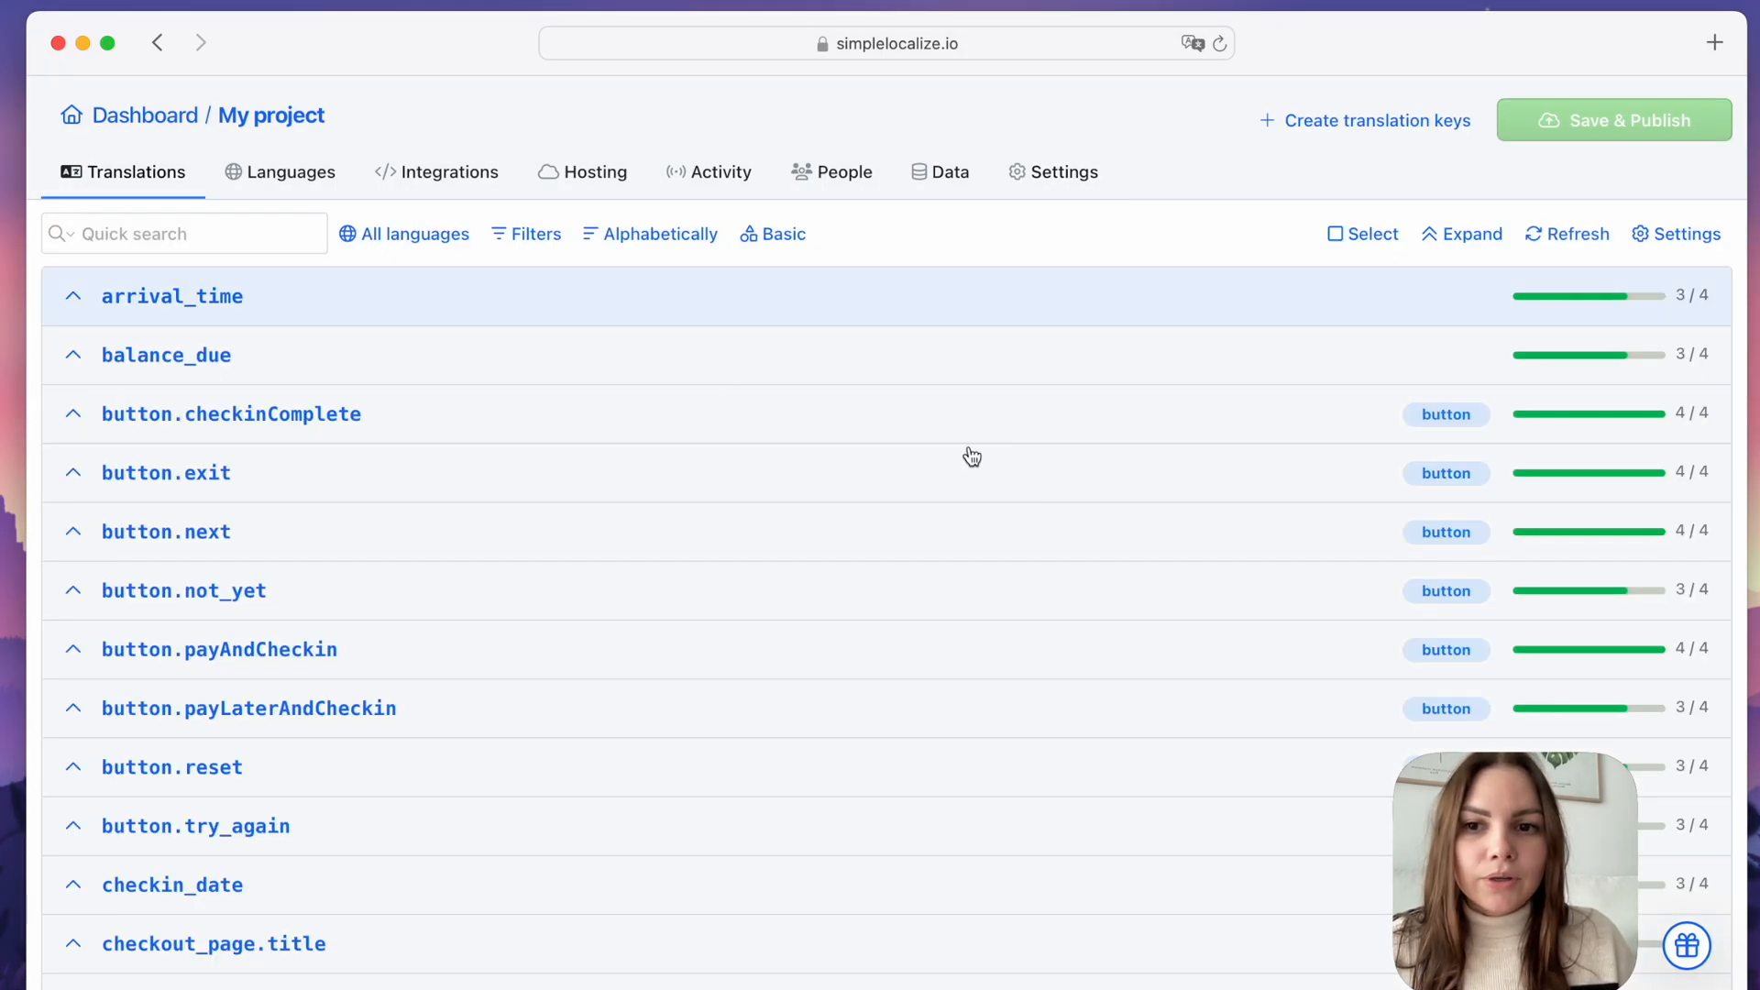
click(166, 355)
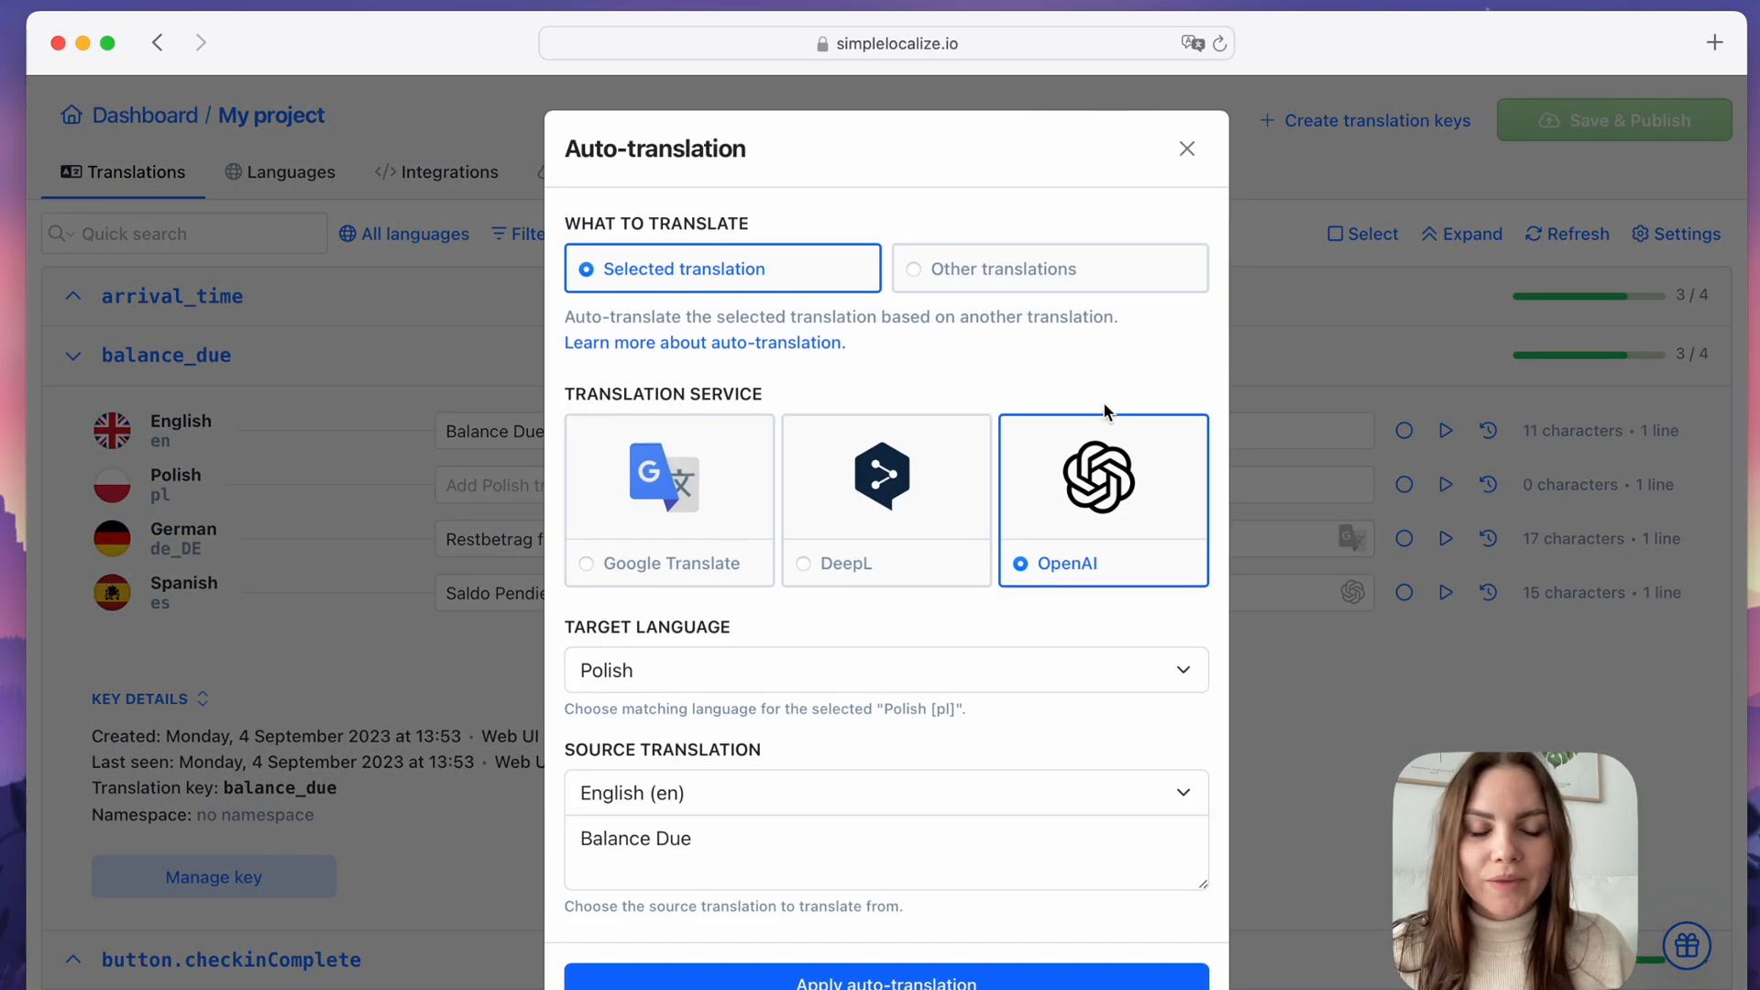
click(1187, 149)
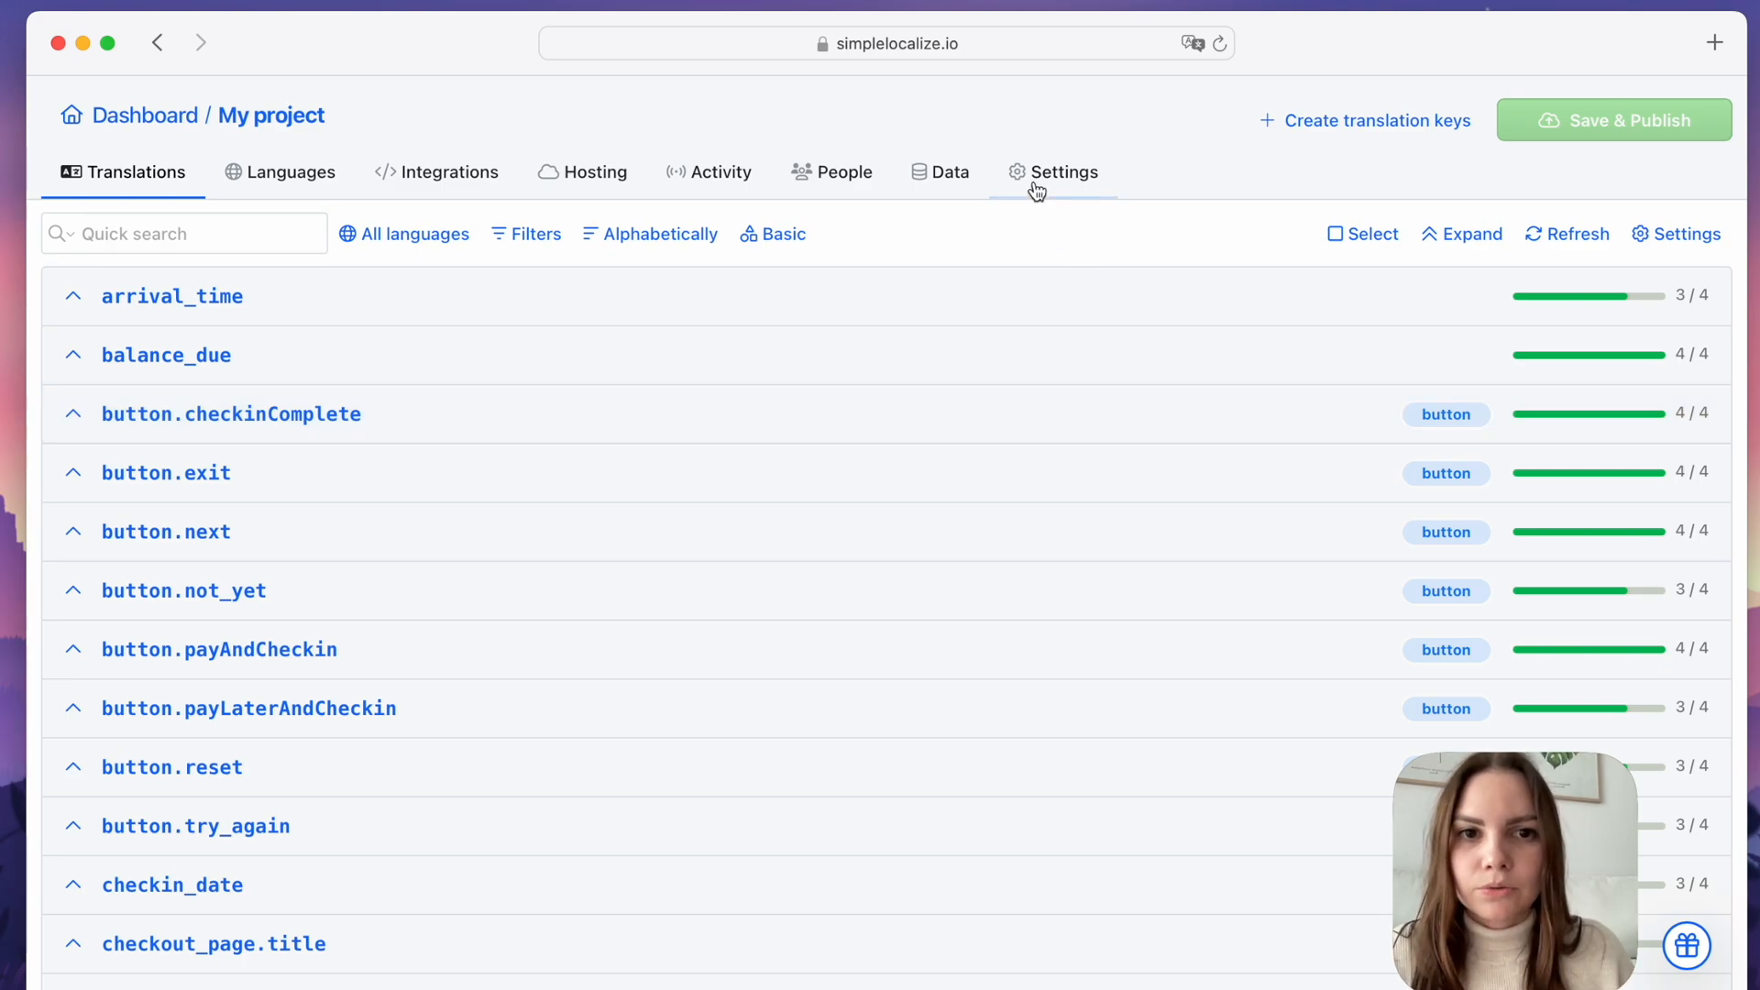
Leave the project via Settings back to the My Projects dashboard
click(1063, 172)
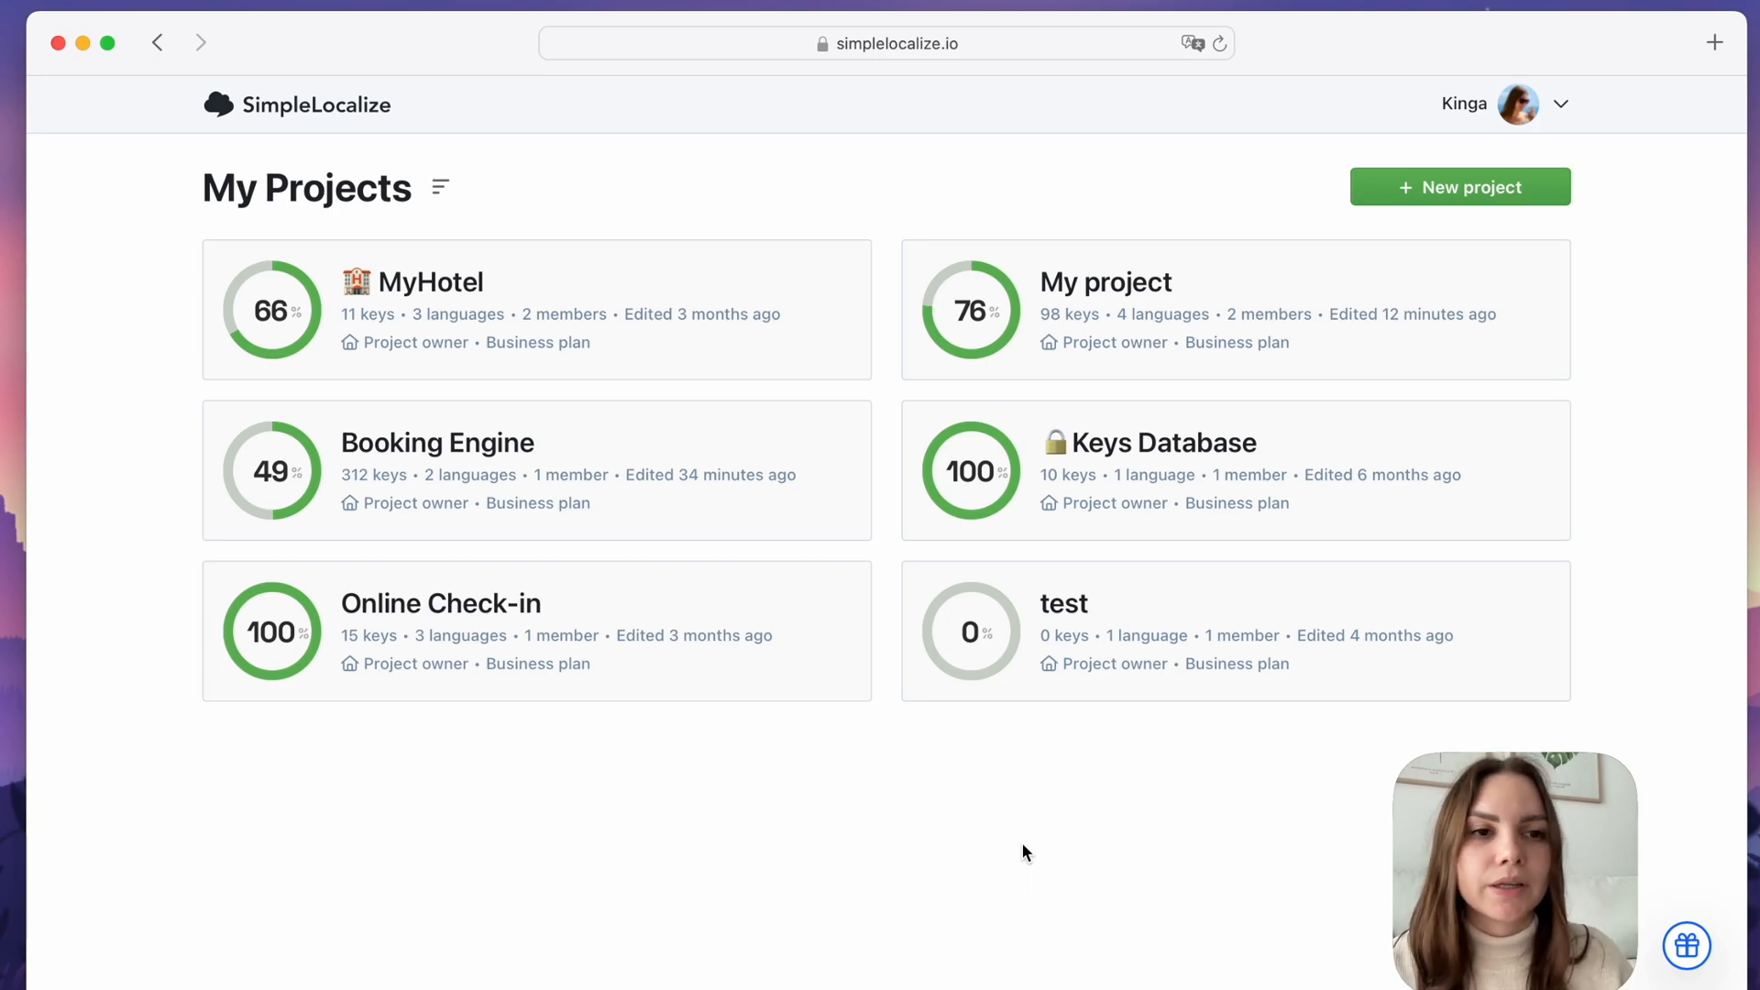
Go through the account Profile to reach My project's Activity log
click(1560, 103)
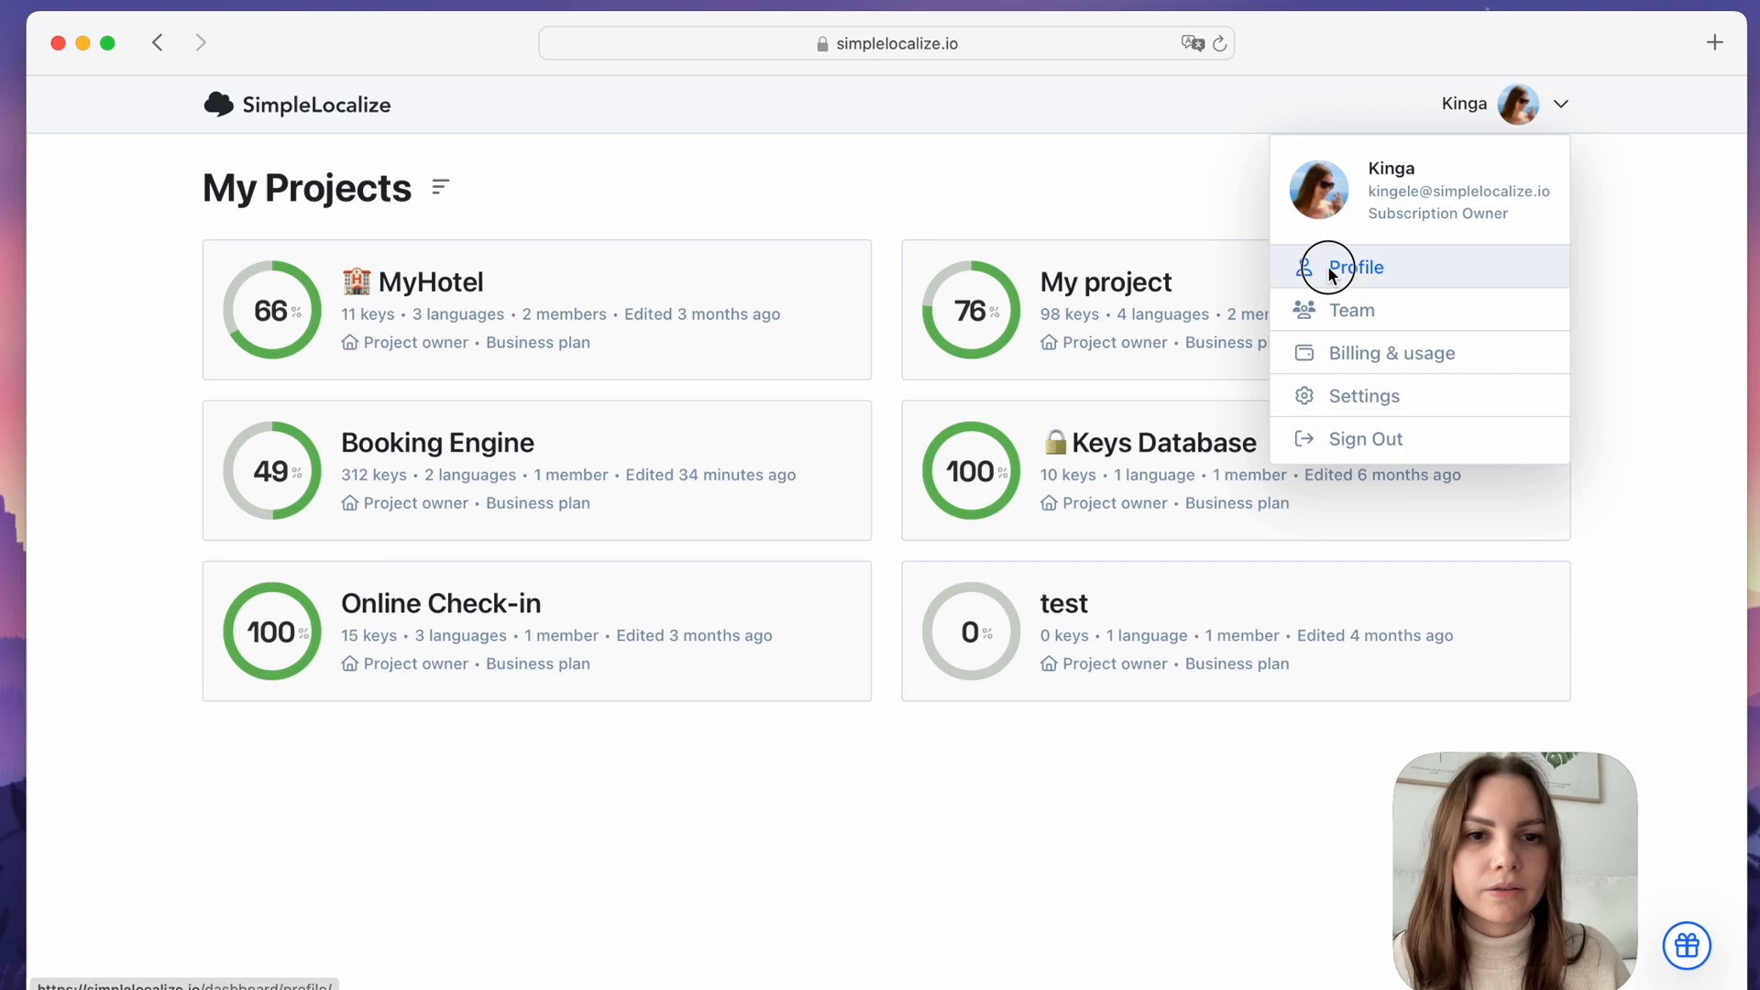
click(1359, 267)
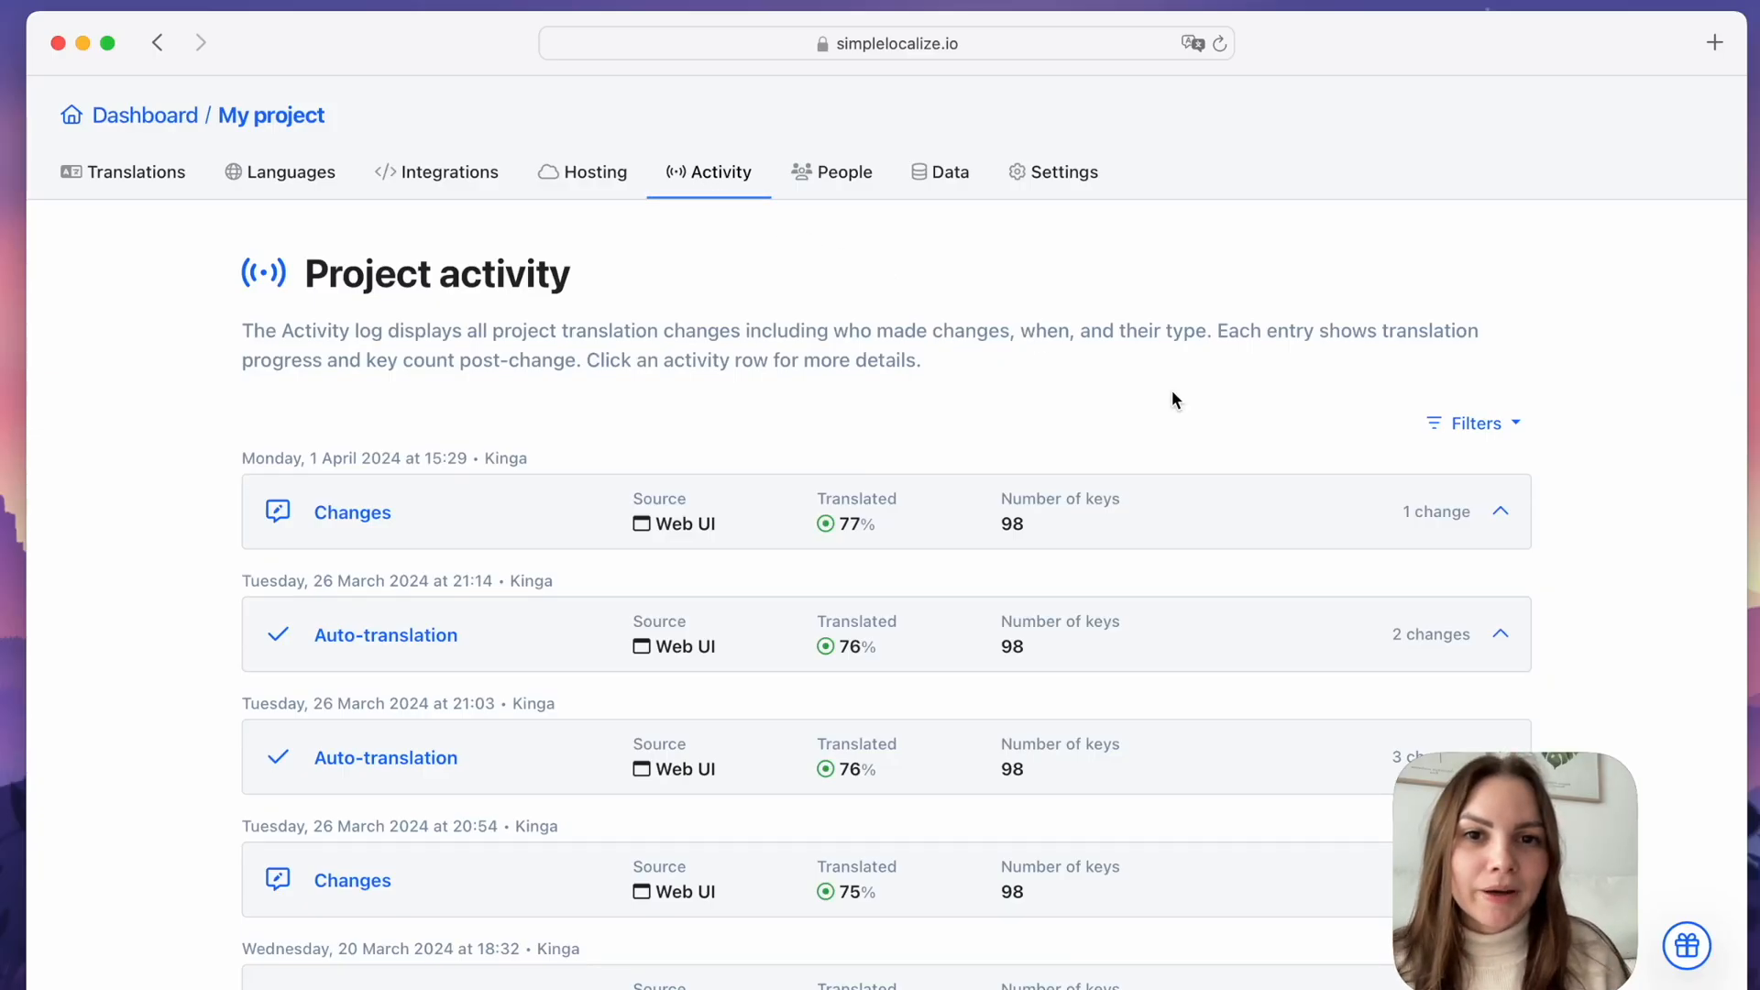
Show the activity filters, then return to the translation keys list
click(1472, 424)
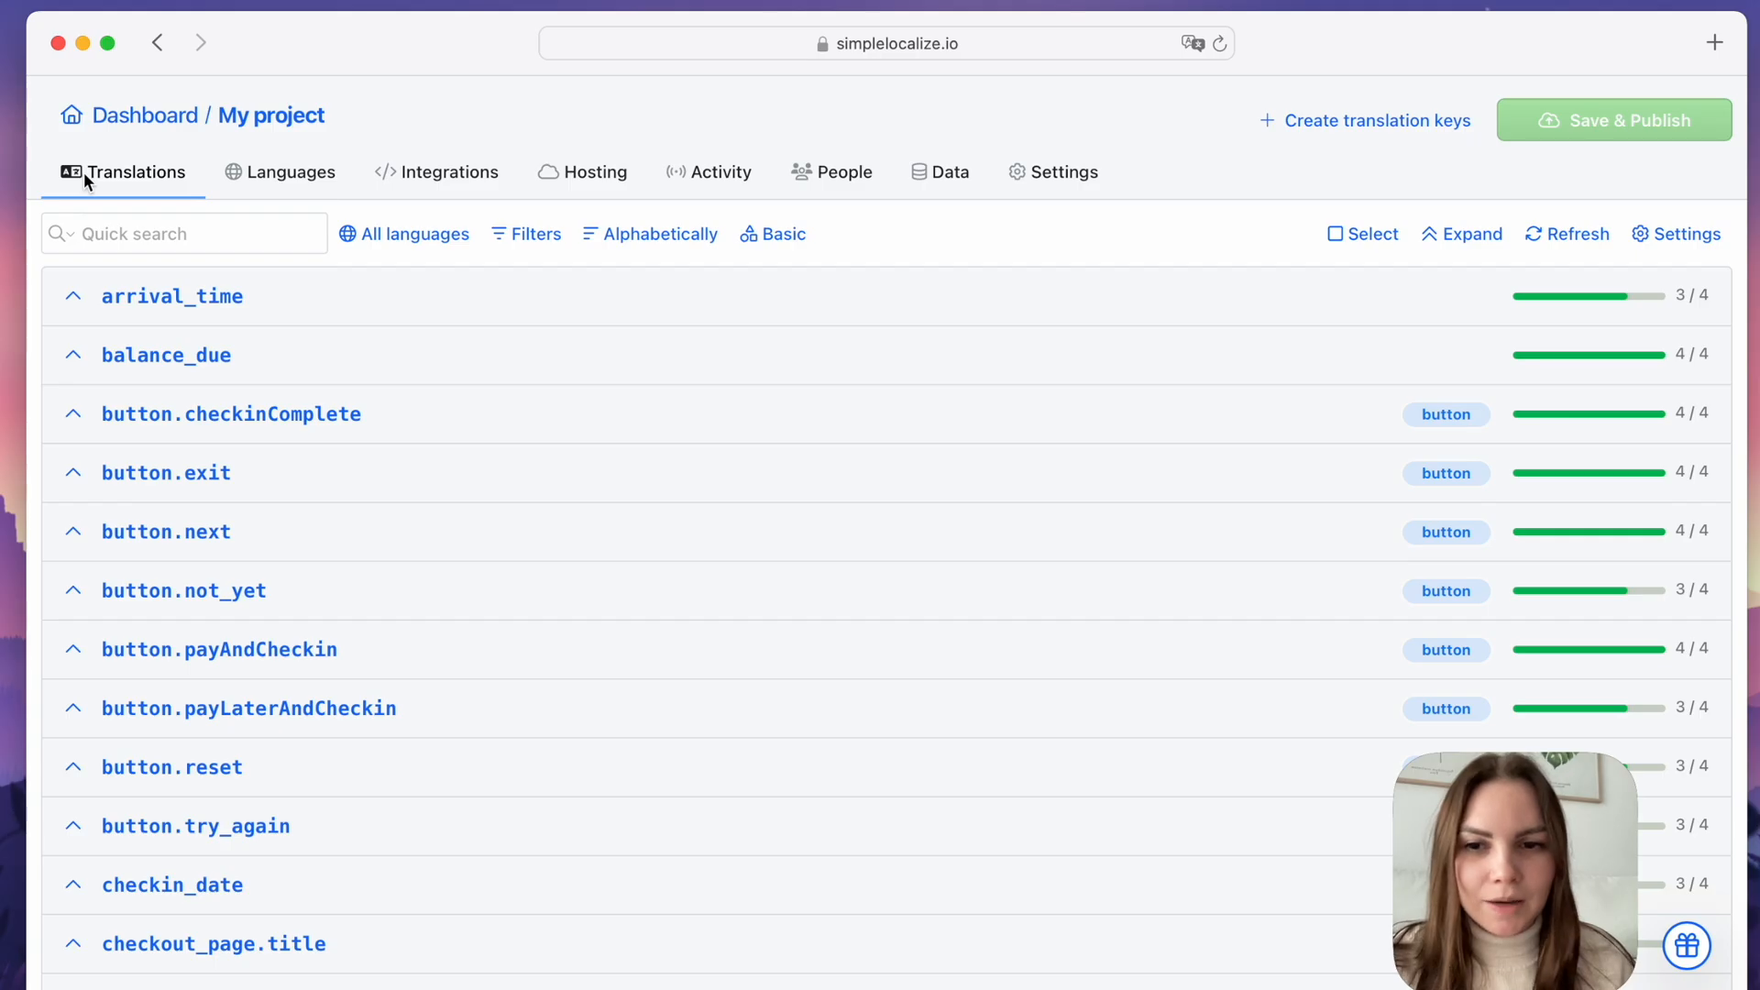
click(1362, 234)
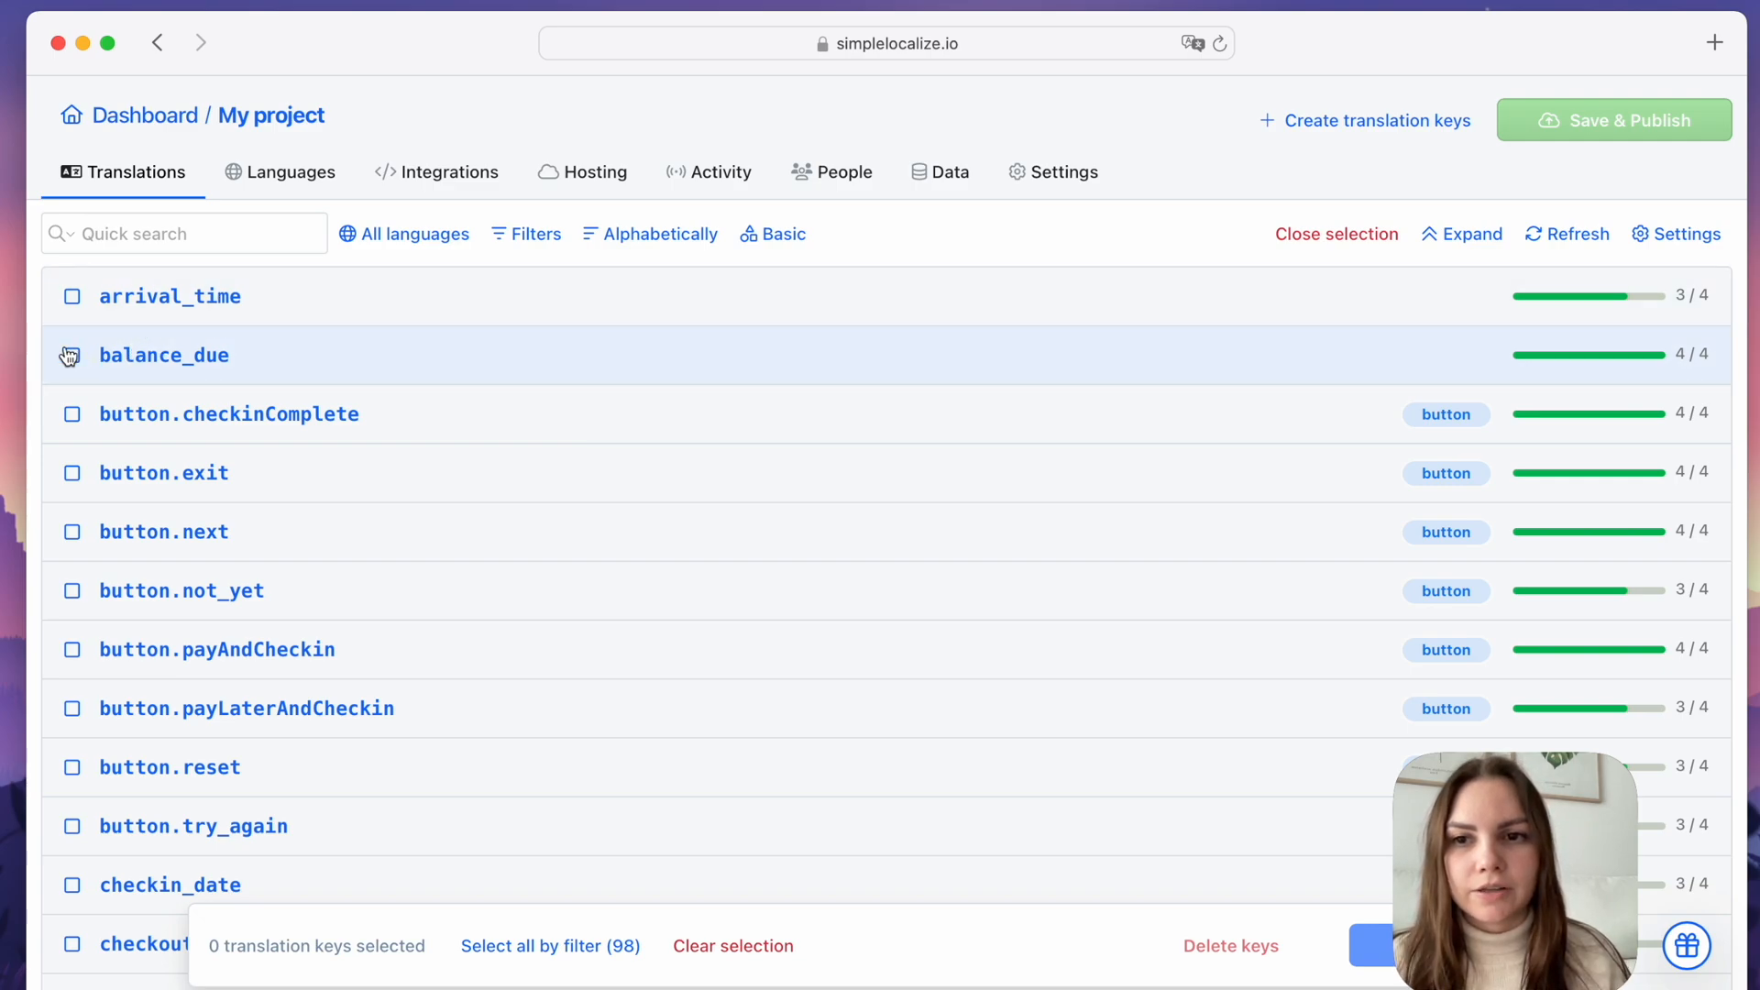
click(72, 413)
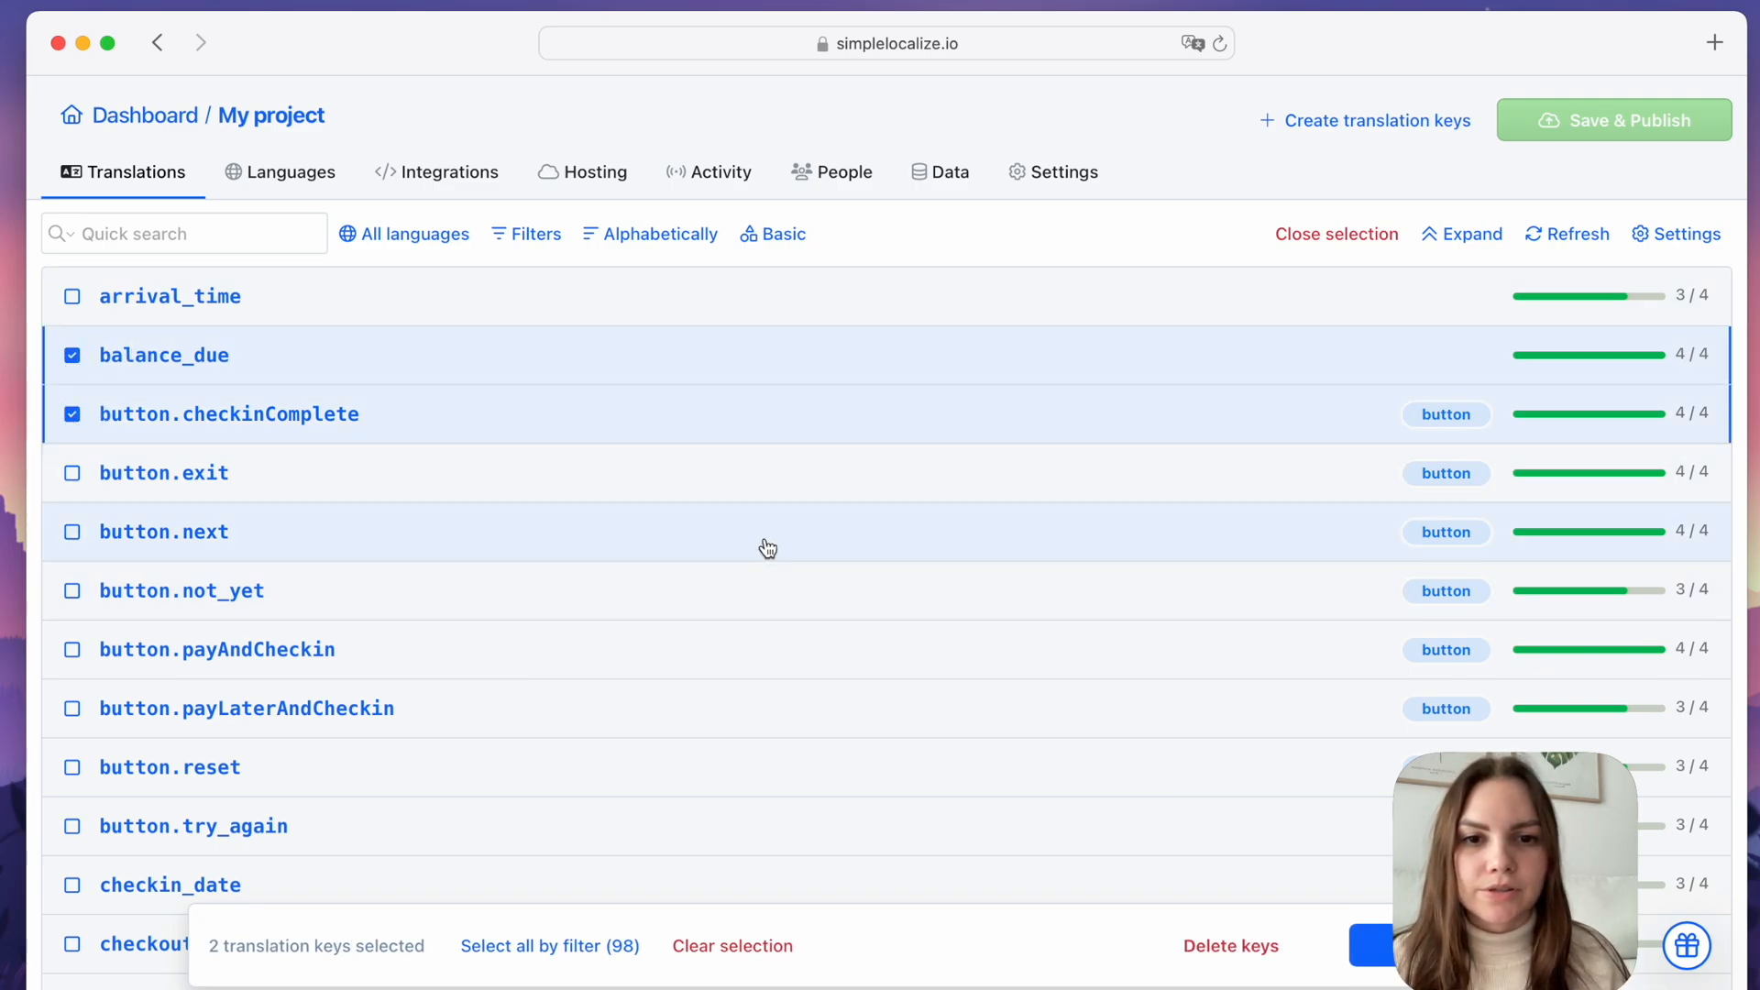
click(72, 532)
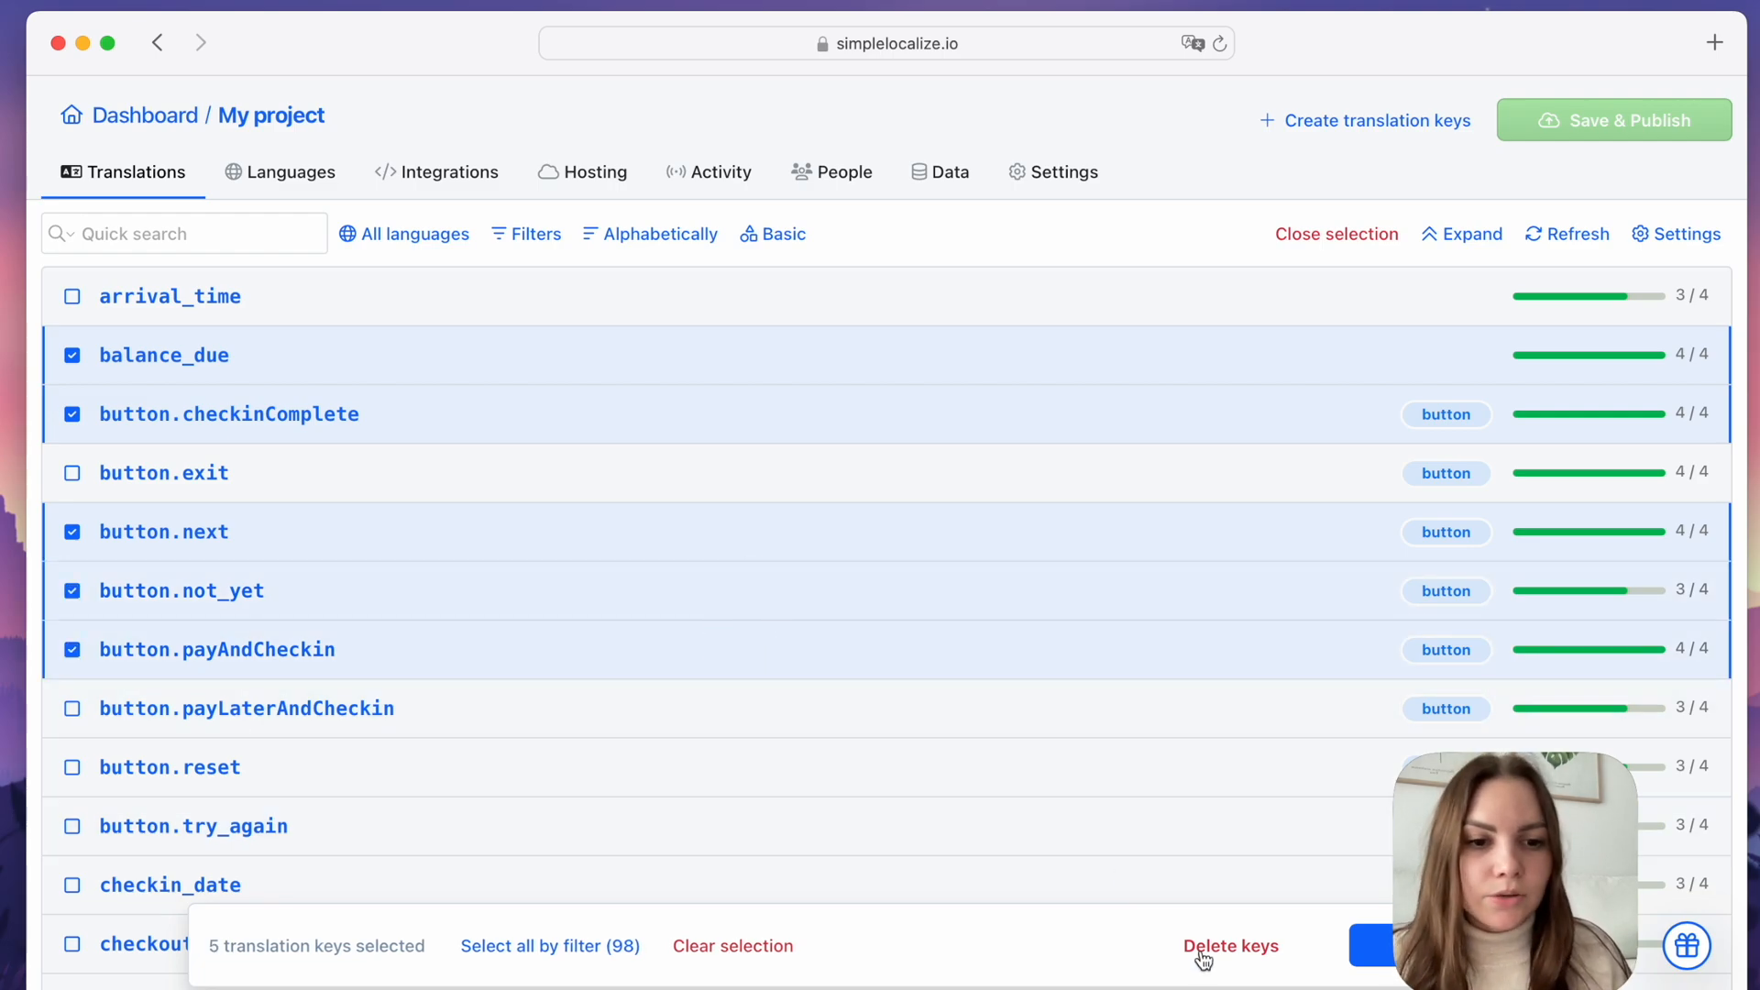
mouse_move(1322, 950)
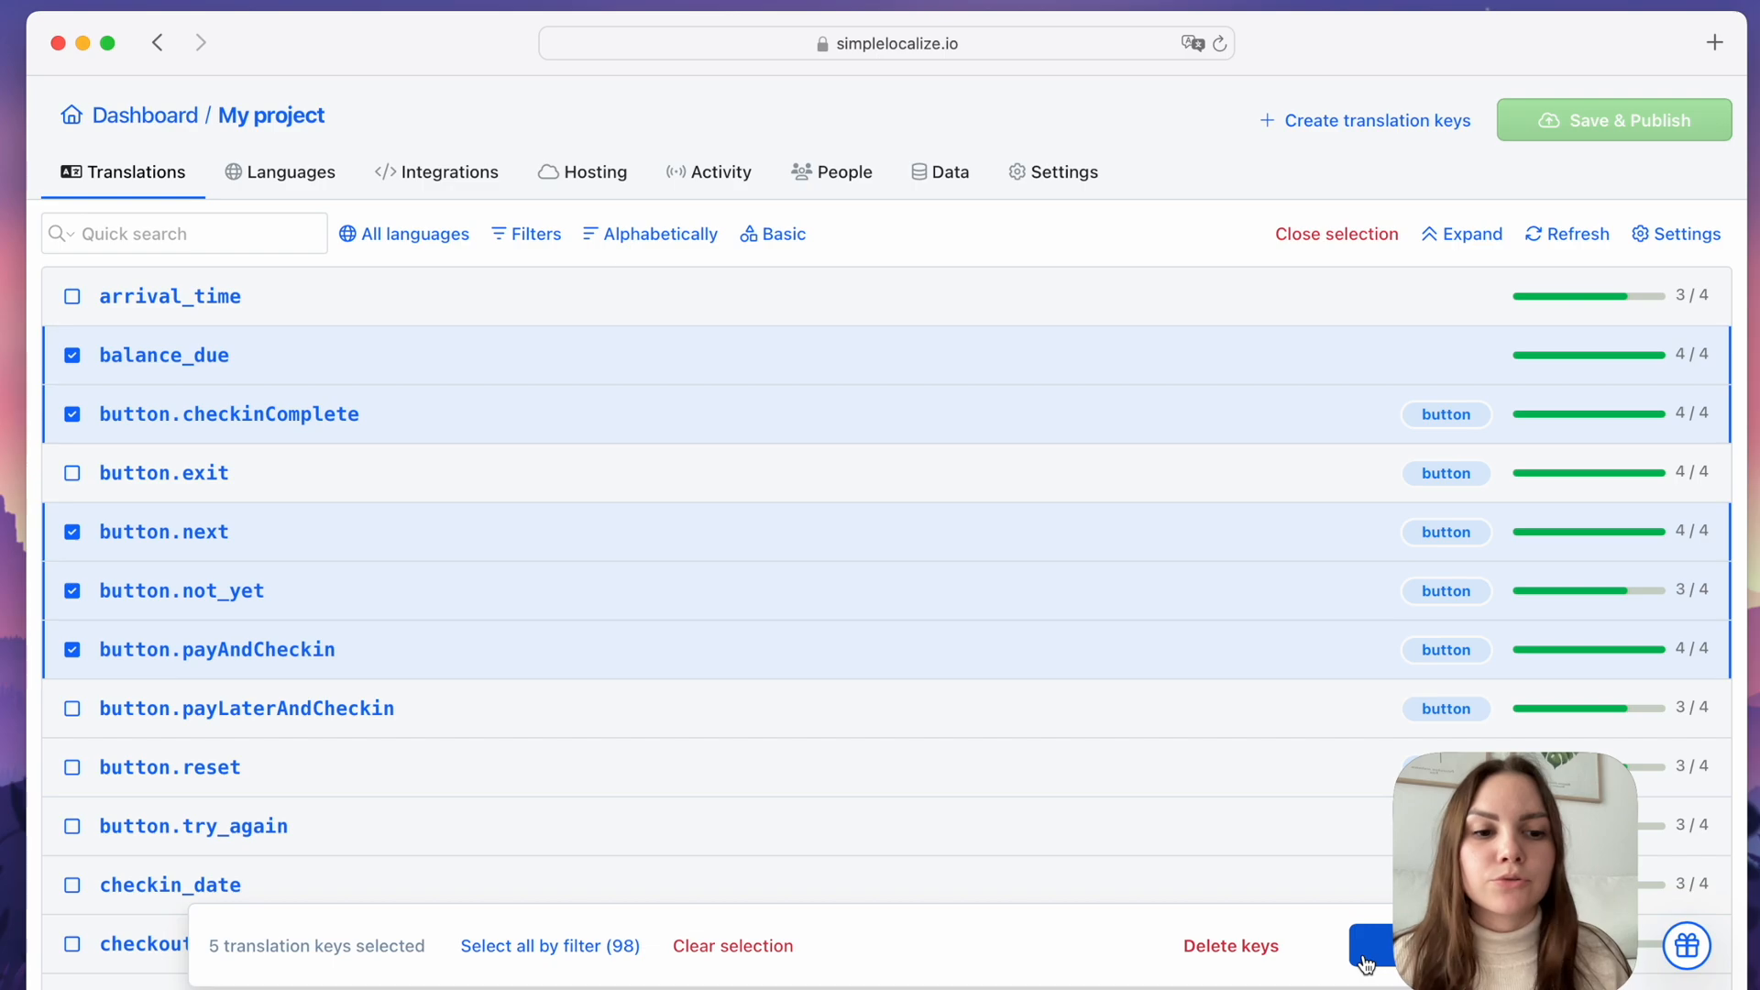
click(1370, 945)
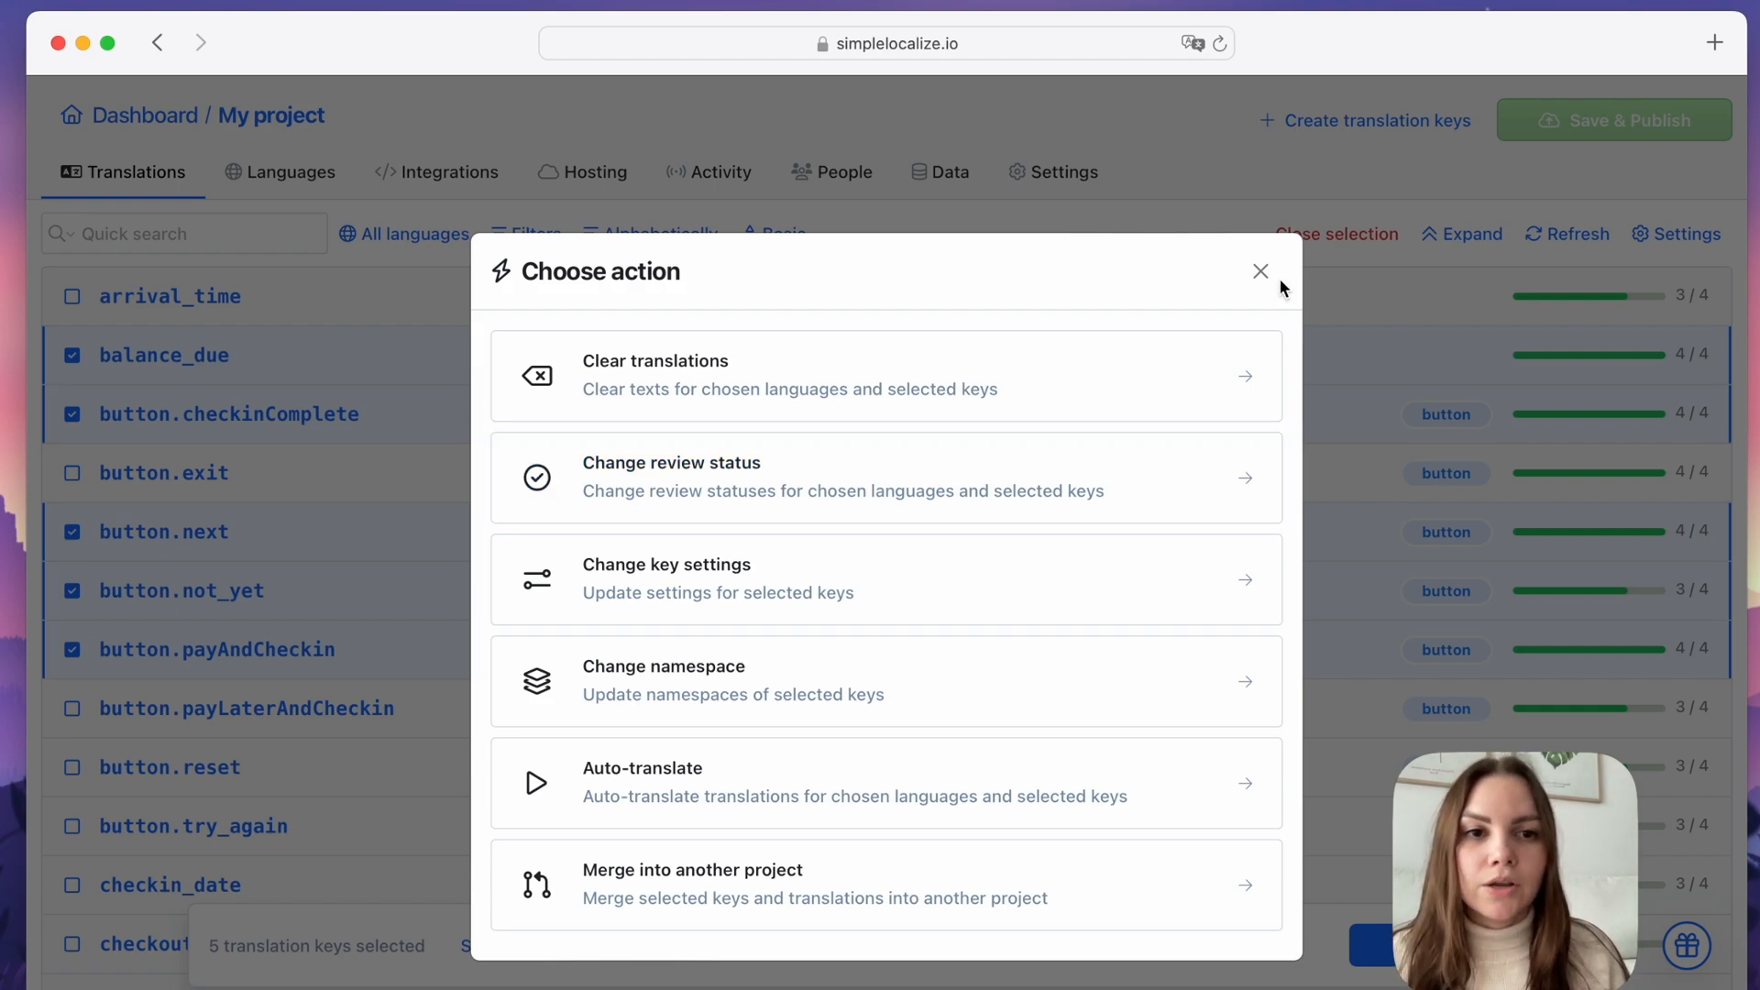
click(1260, 270)
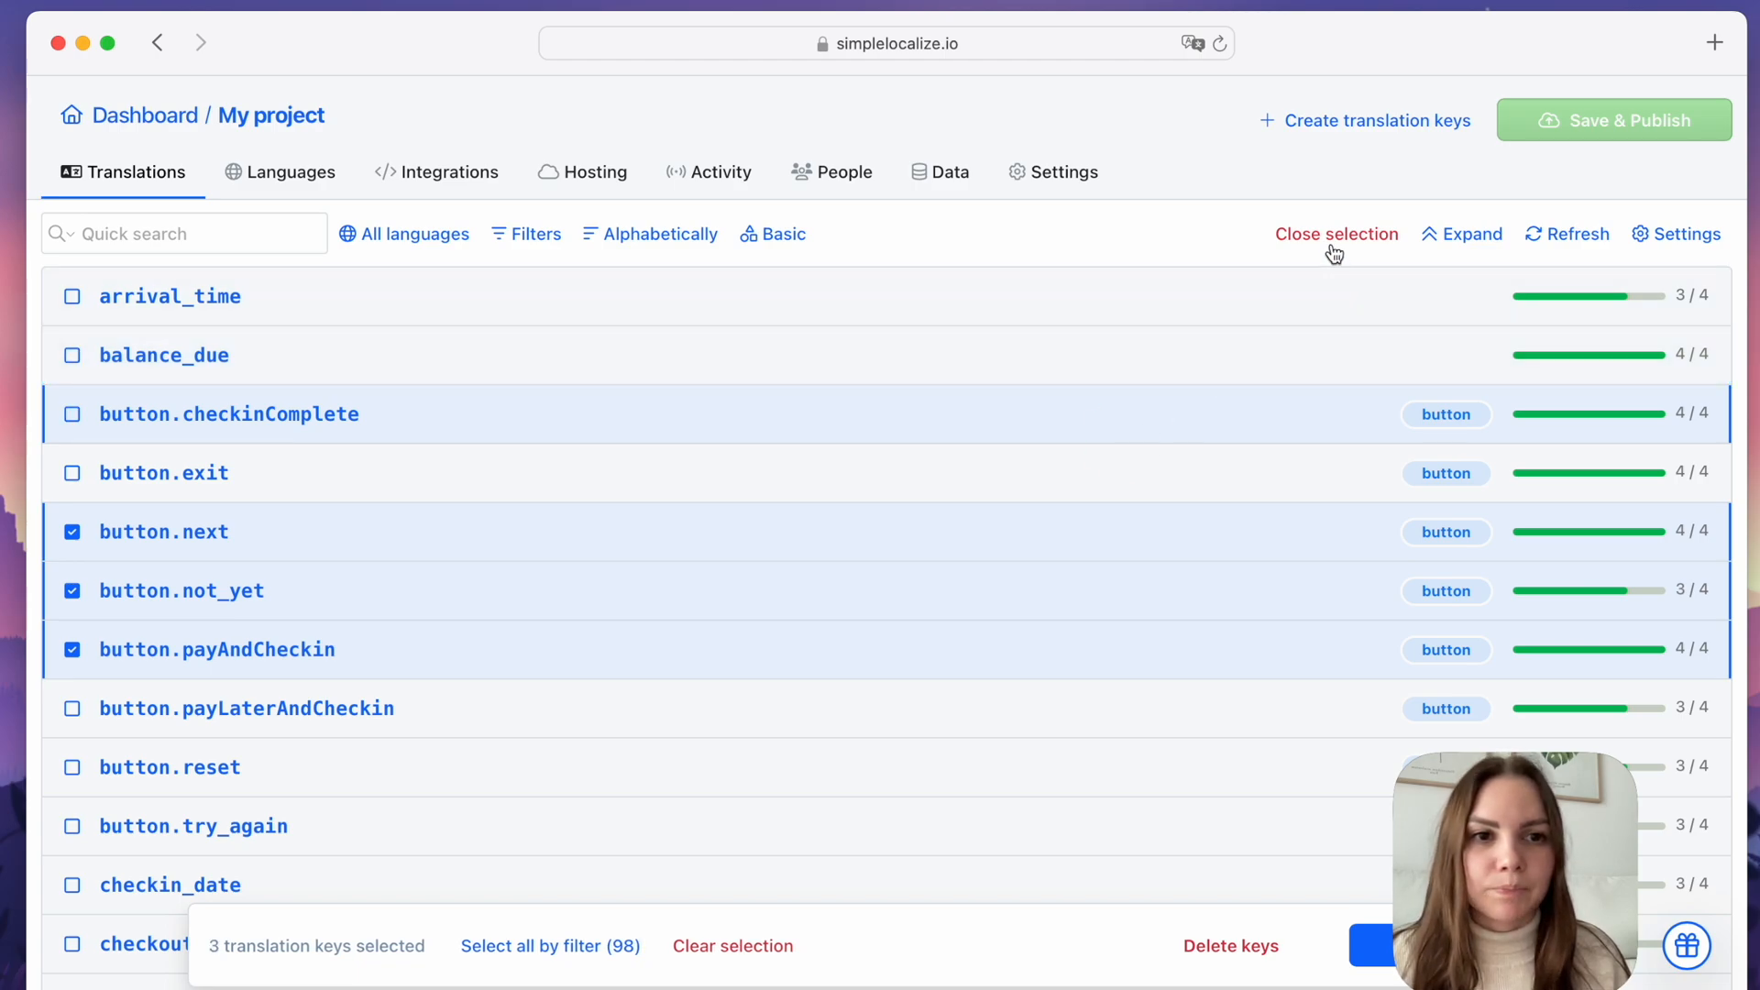
click(1336, 234)
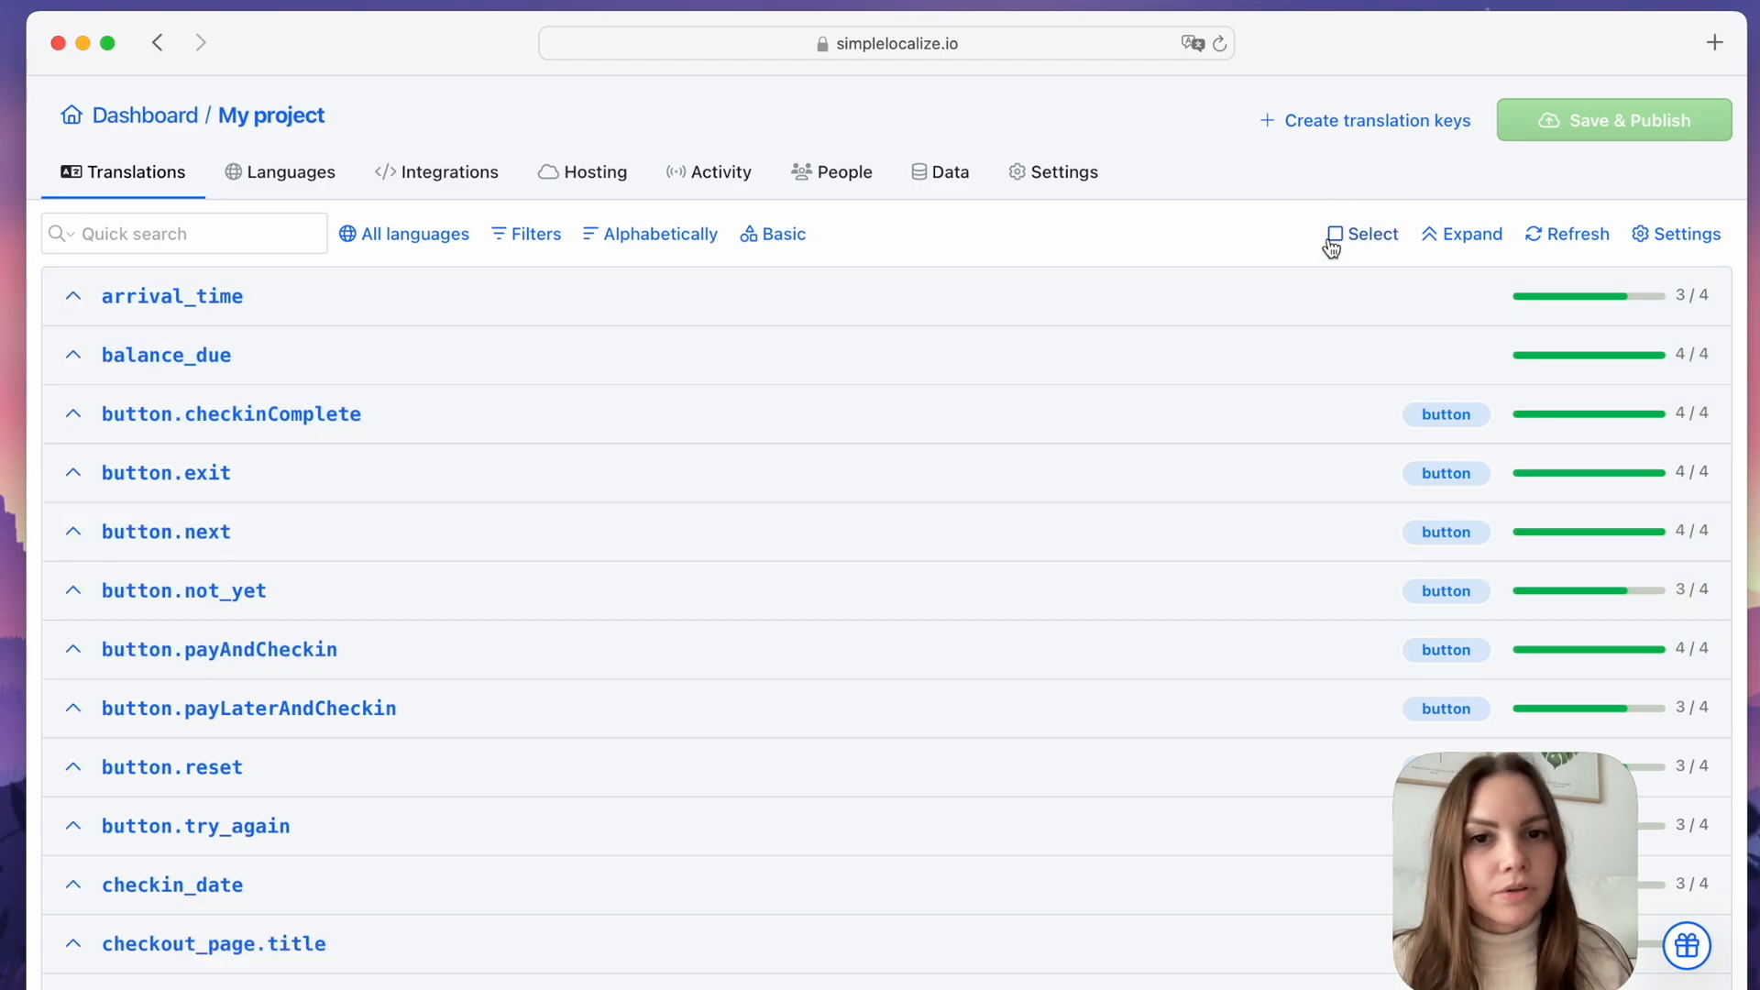
click(1685, 234)
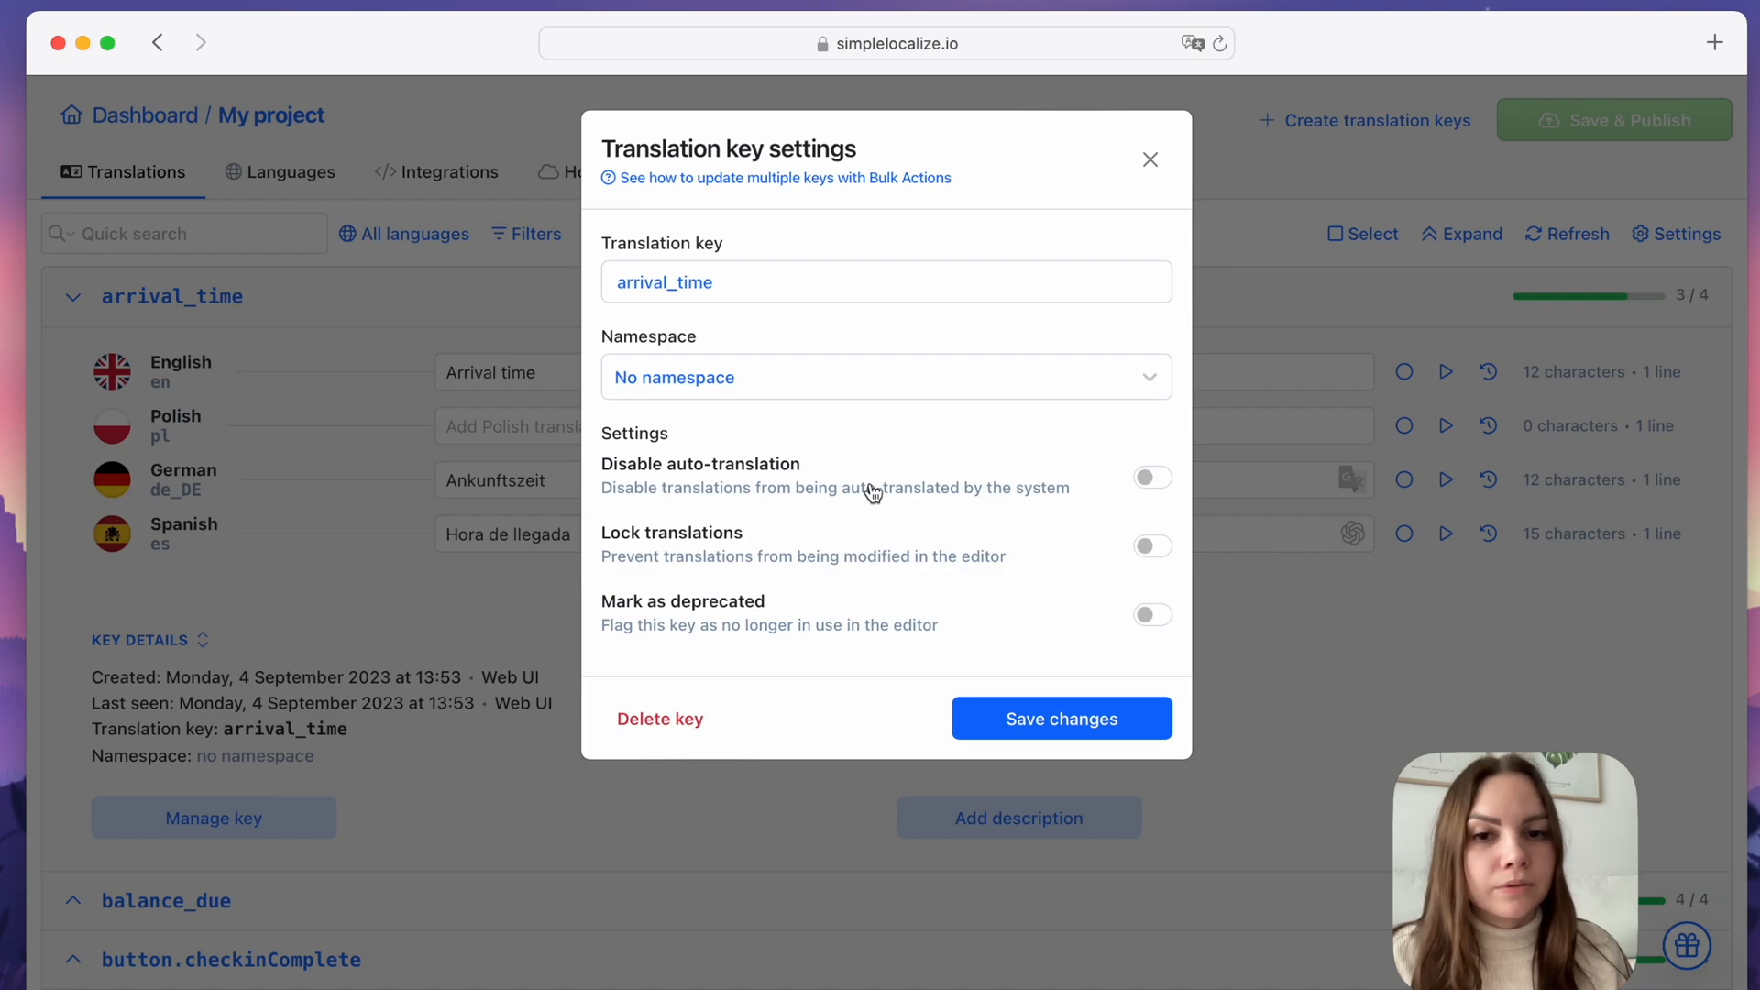
mouse_move(905, 491)
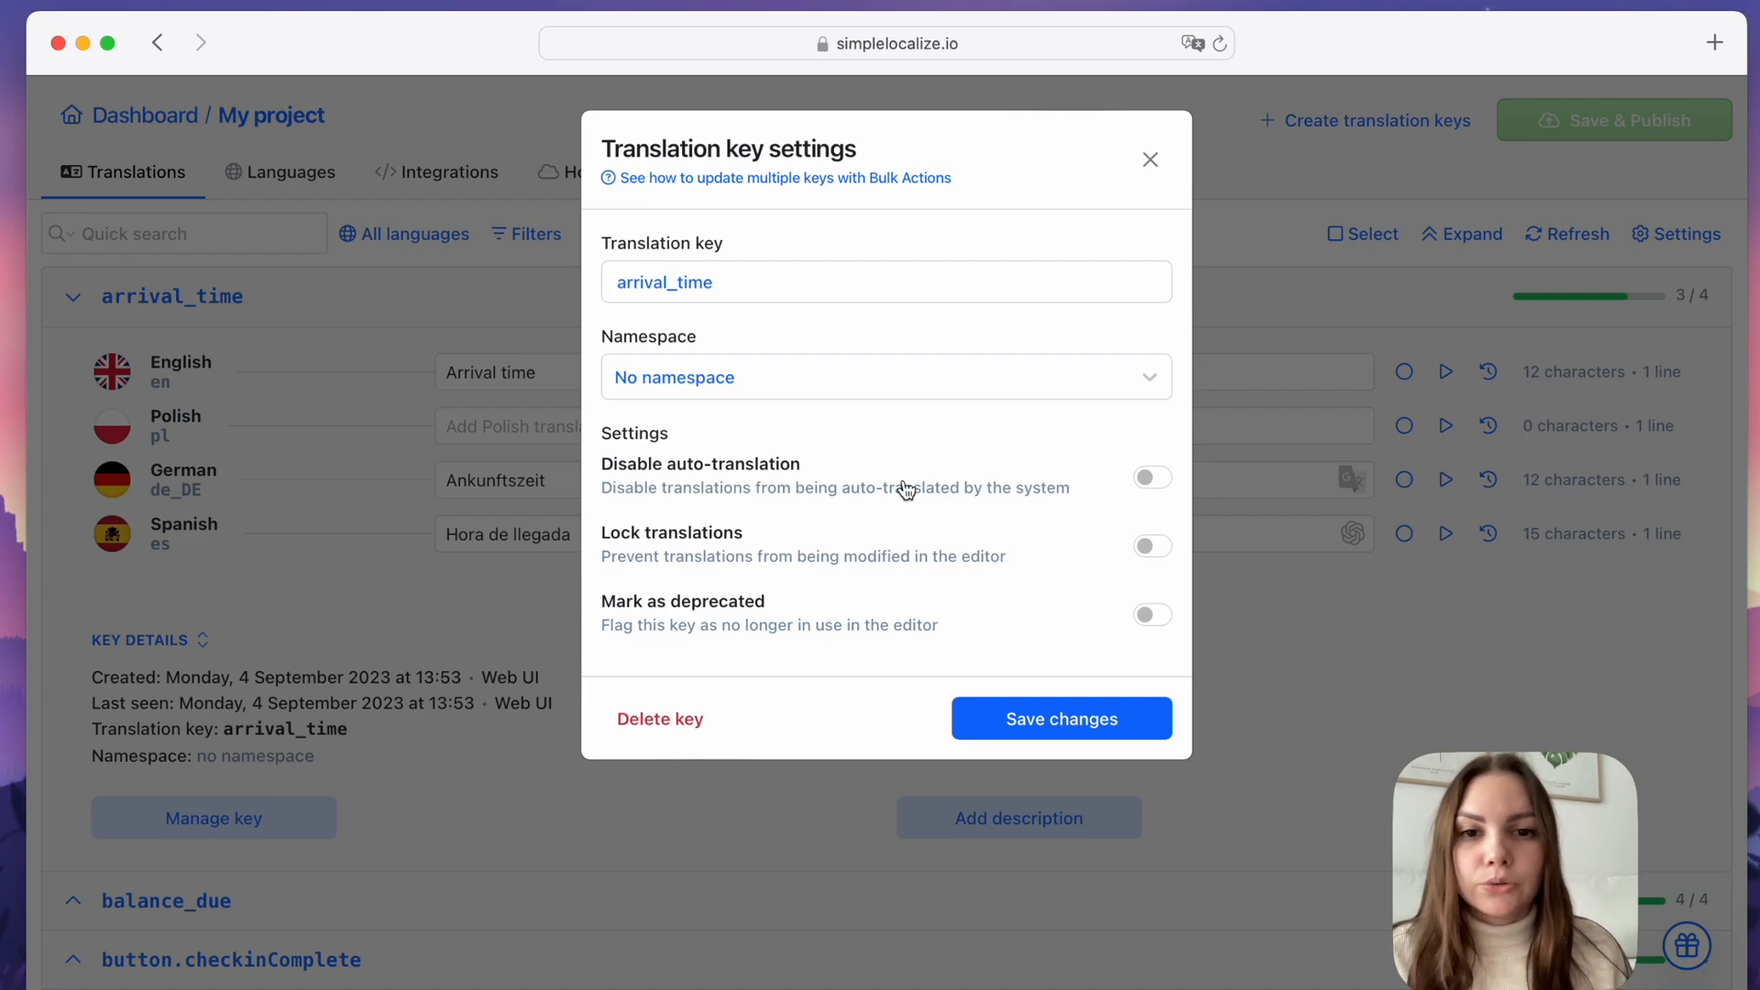
Lock arrival_time's translations, toggle Mark as deprecated, and save the key settings
click(1151, 546)
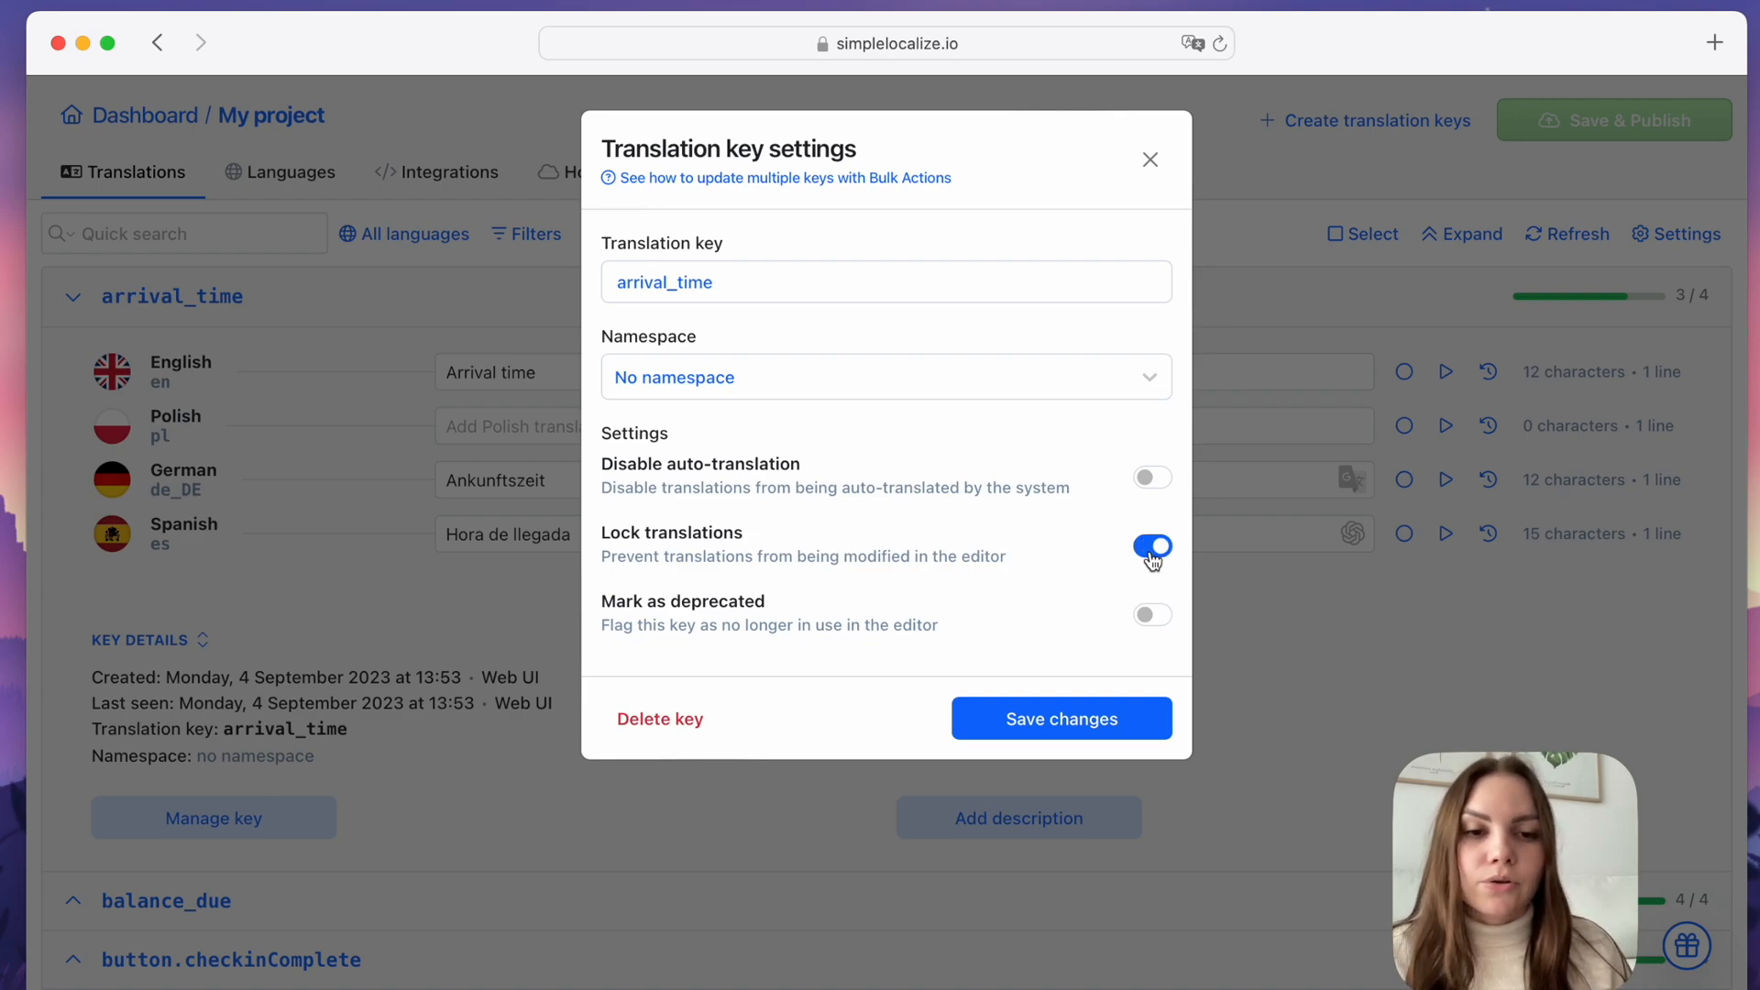
mouse_move(1043, 558)
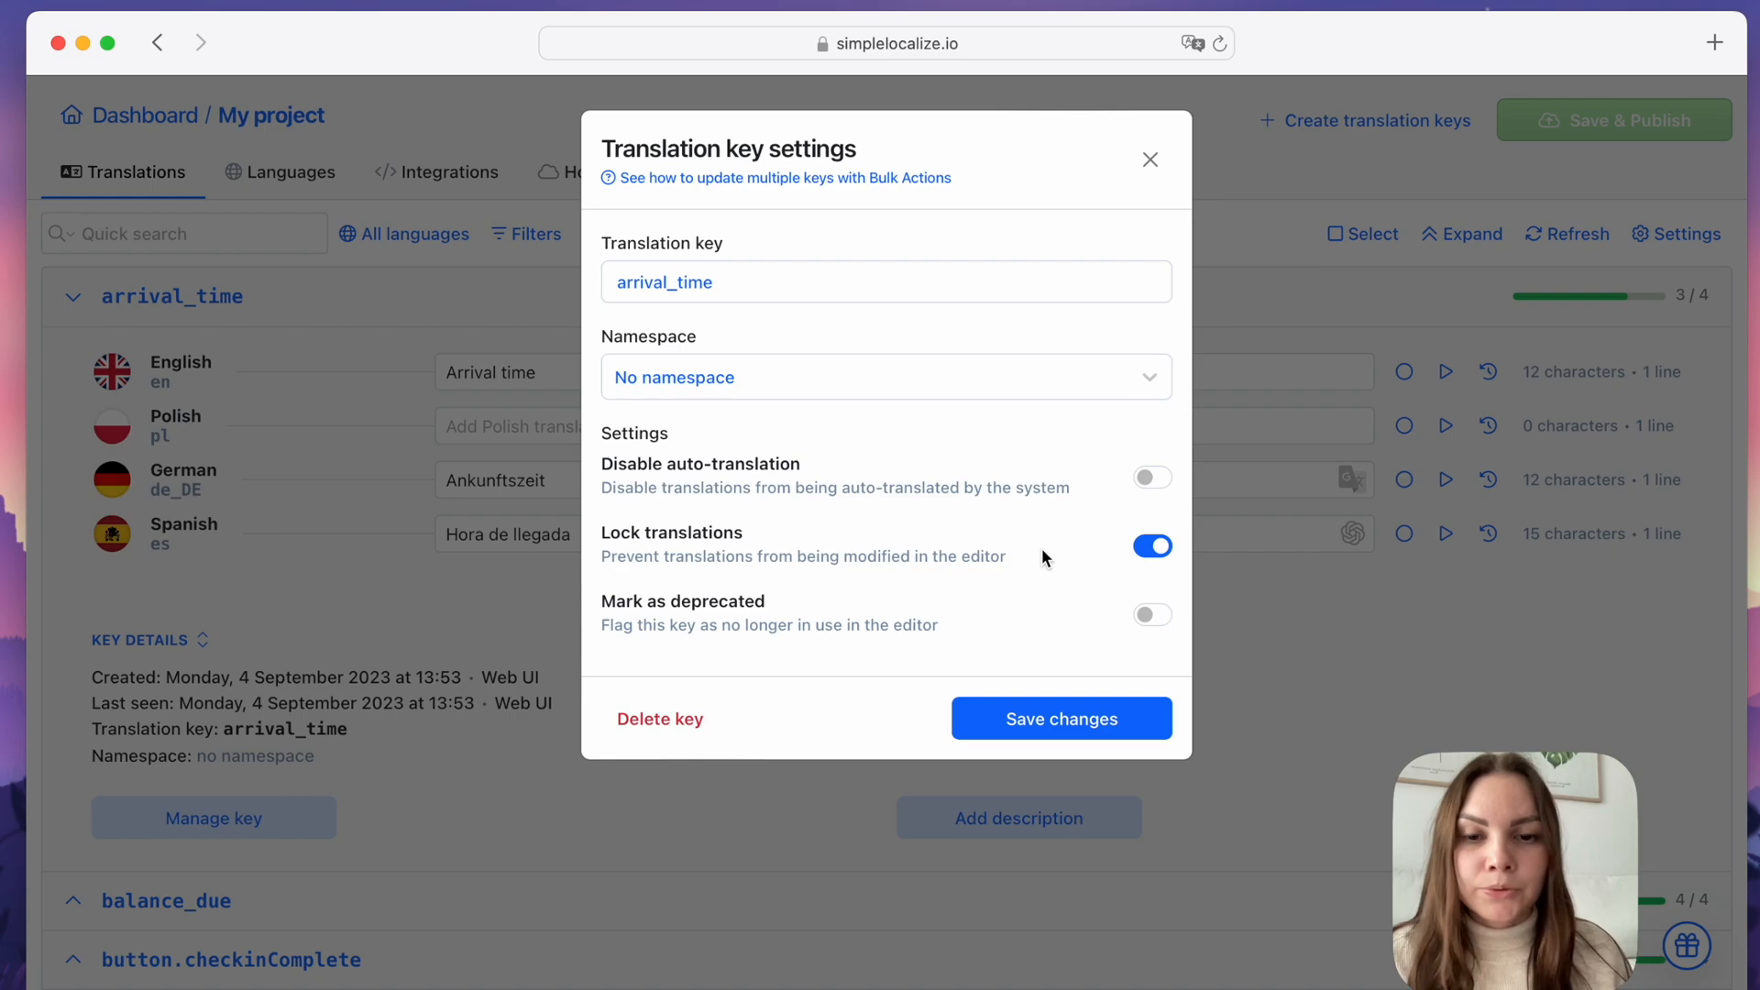
mouse_move(984, 576)
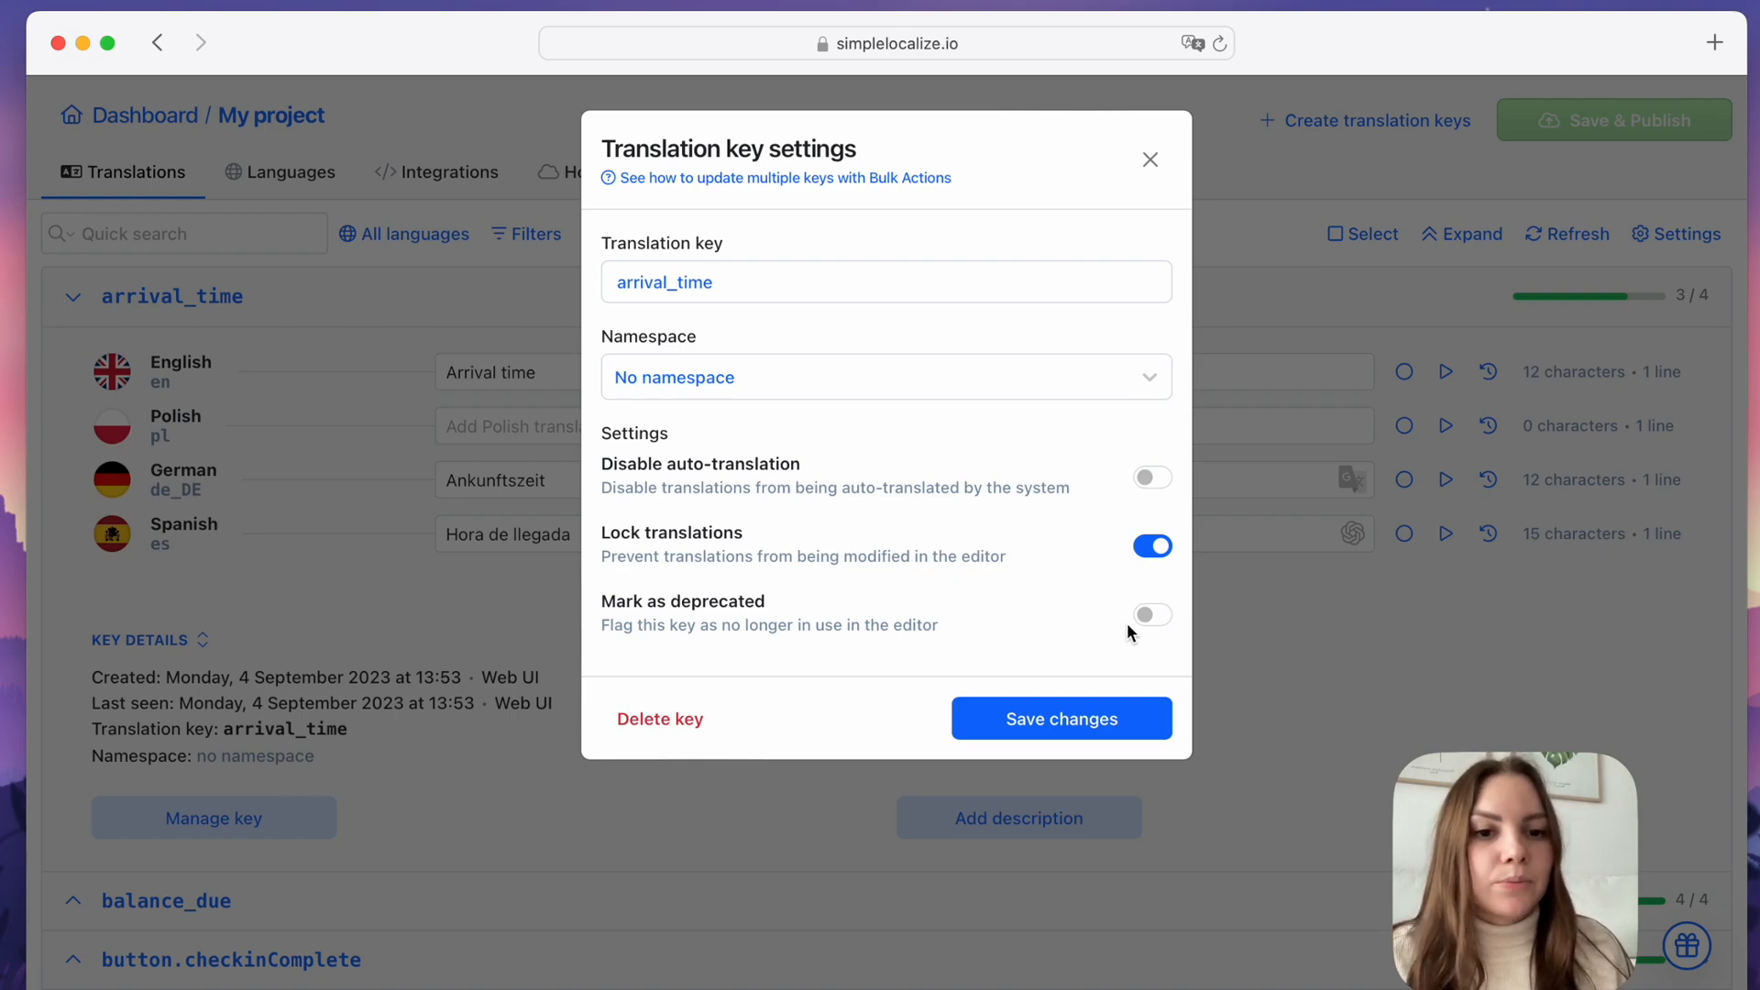
click(1152, 614)
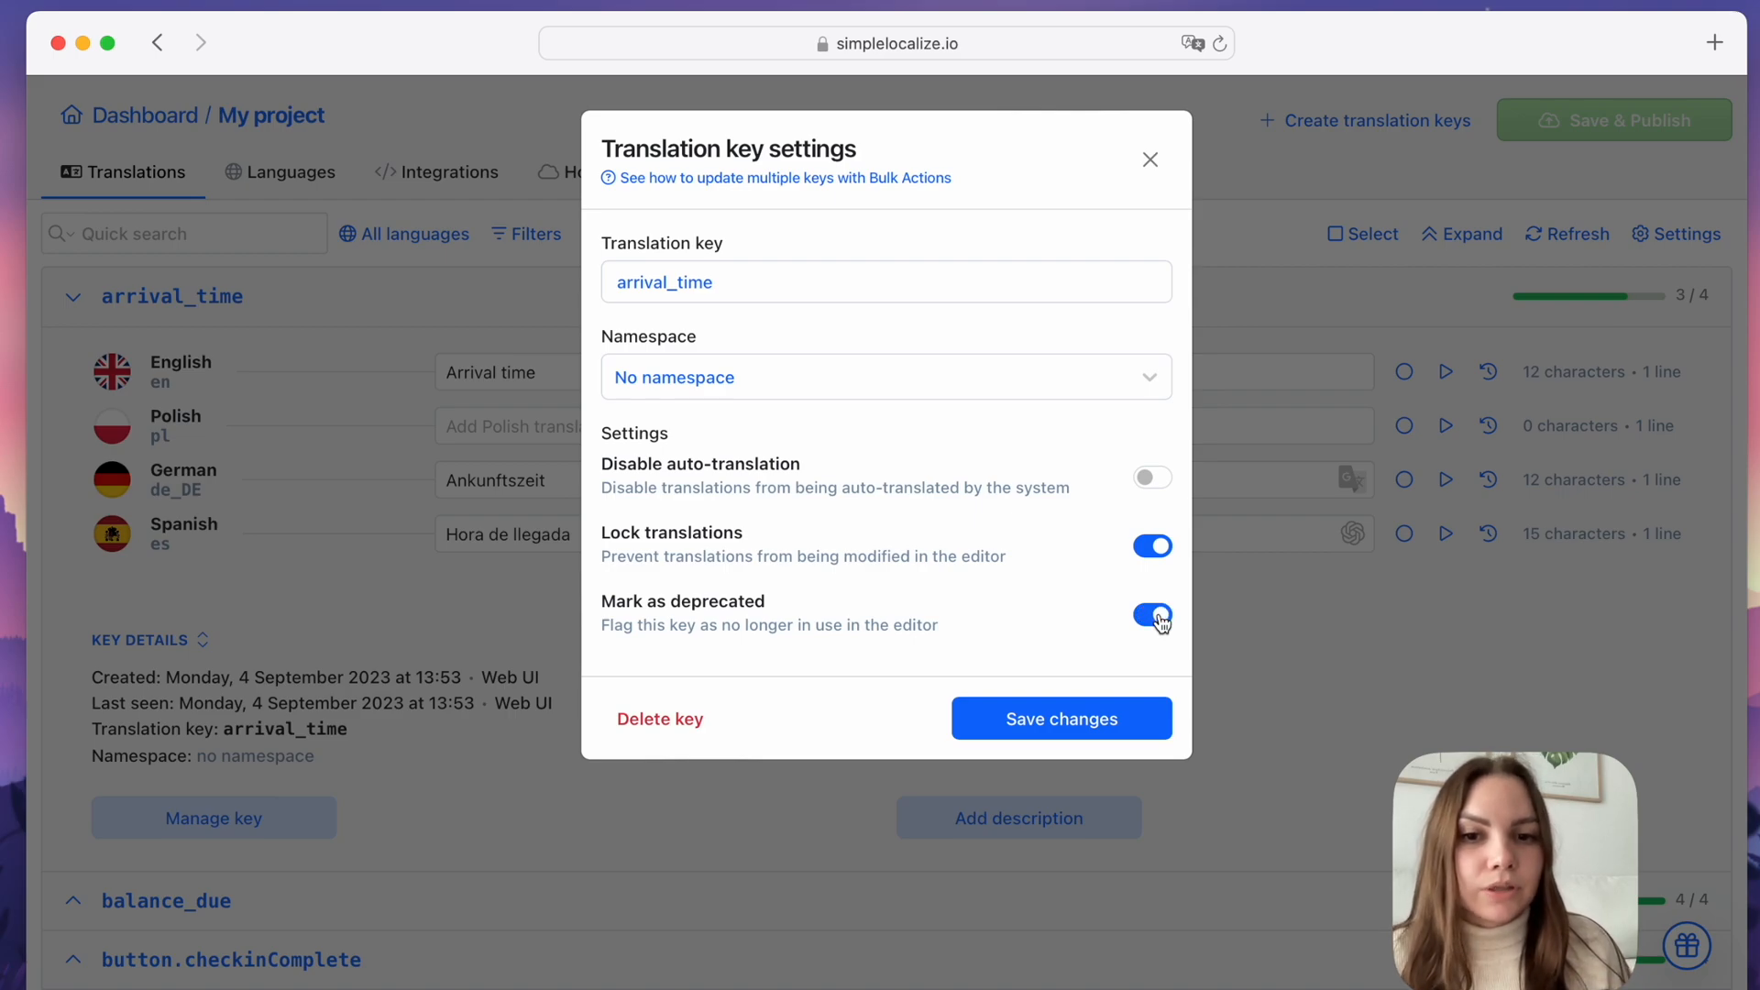
click(1060, 719)
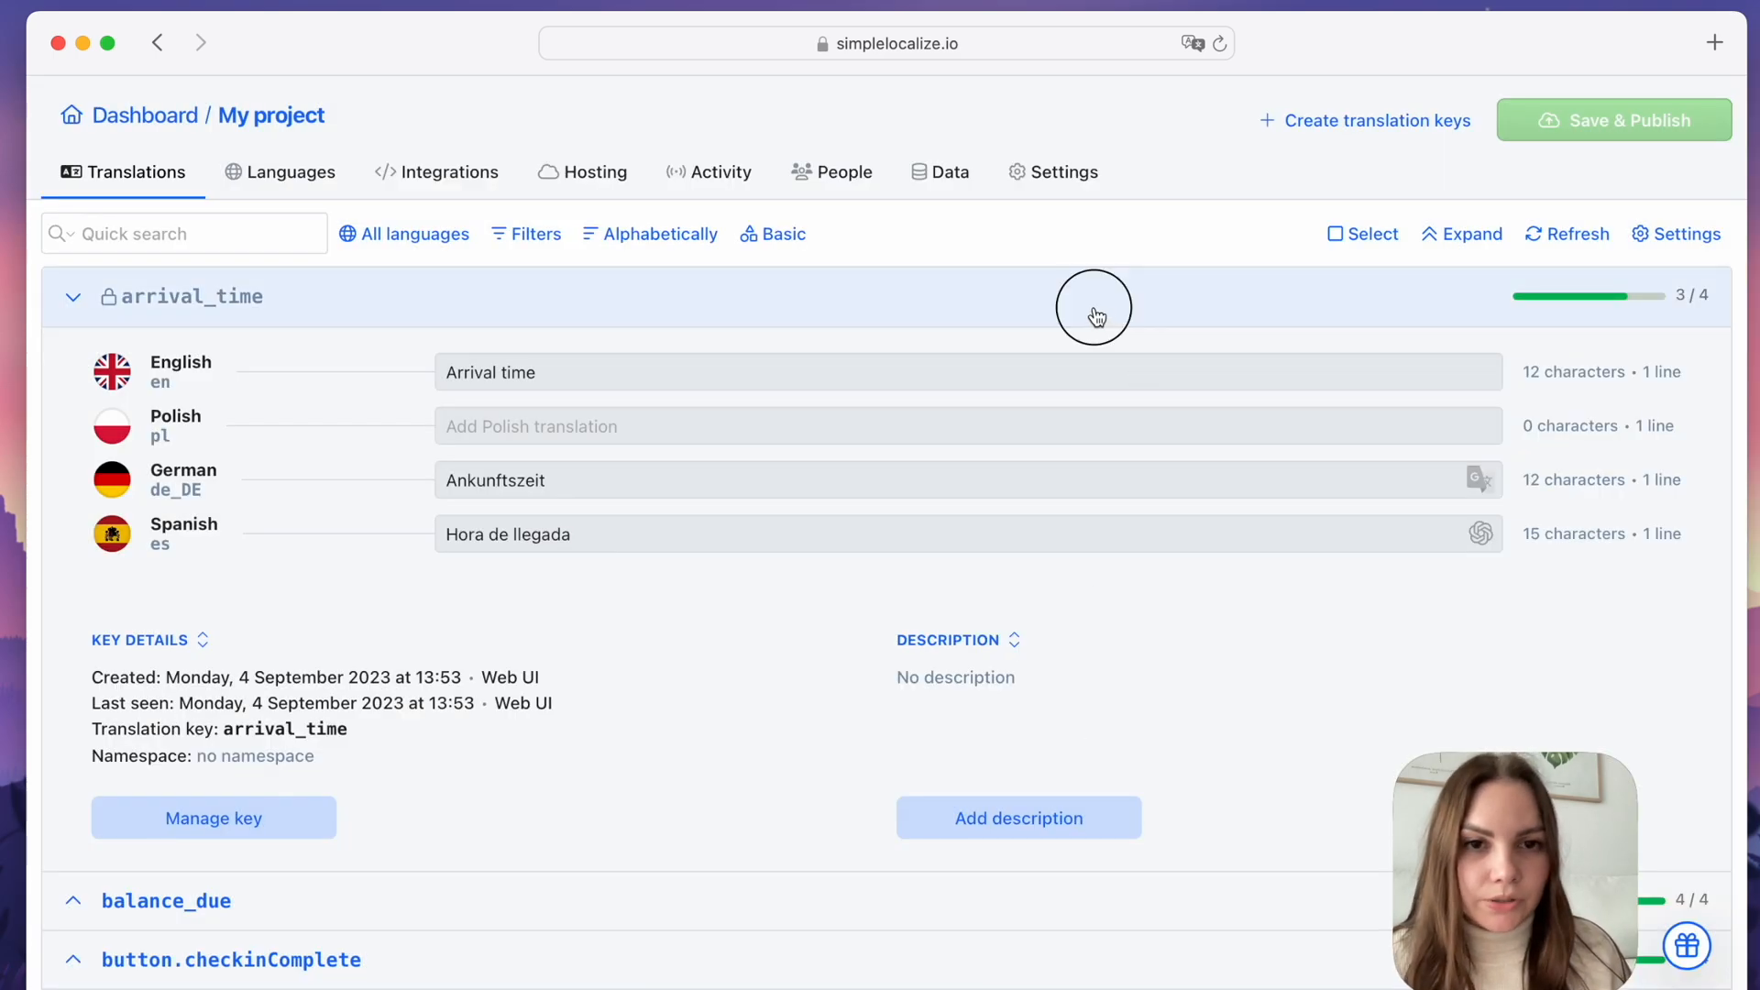
click(72, 297)
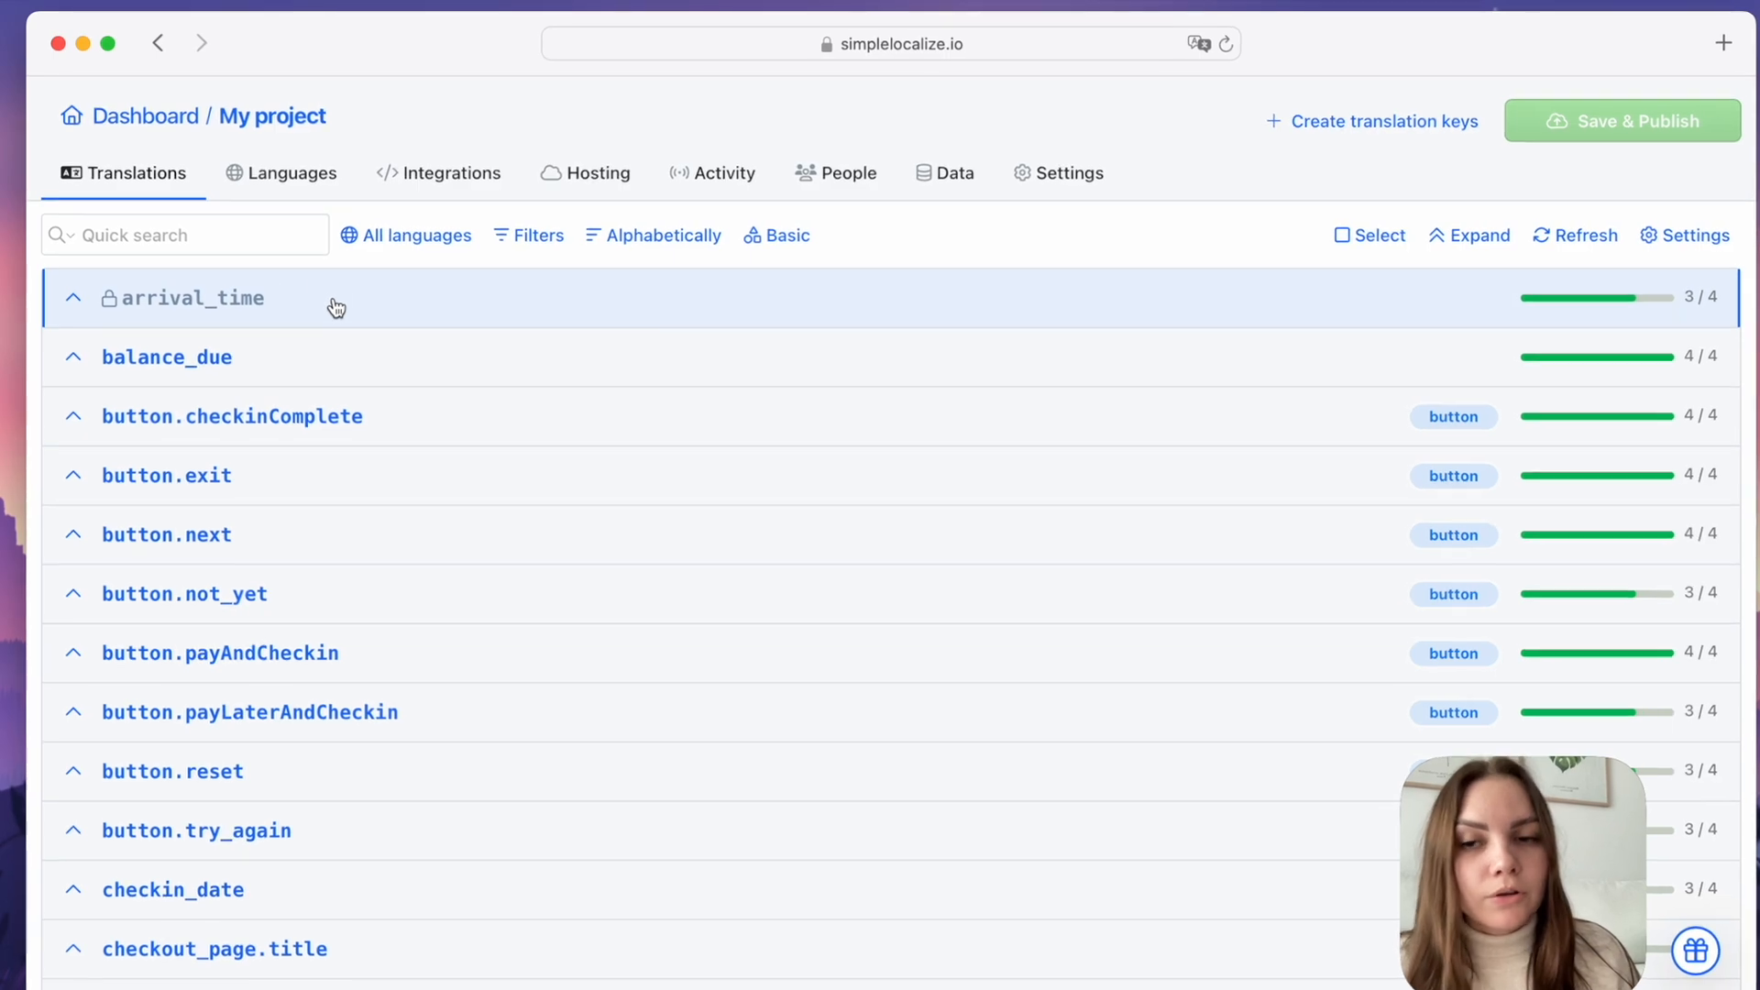
click(188, 298)
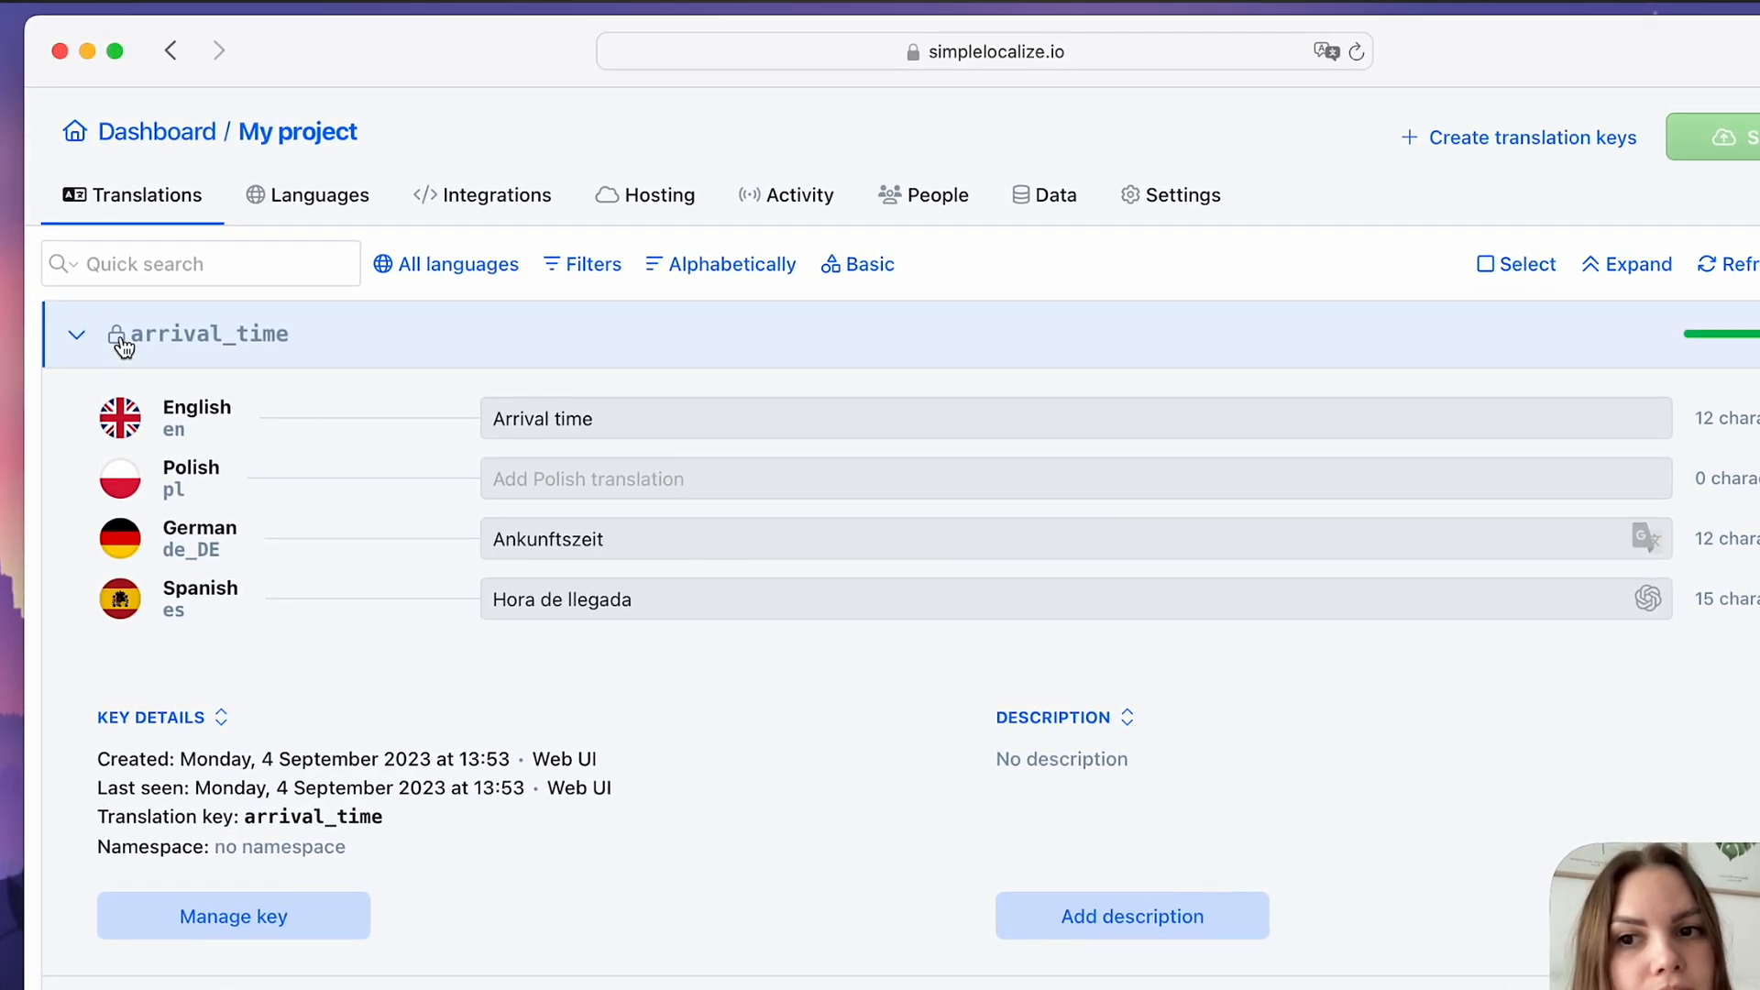
click(76, 333)
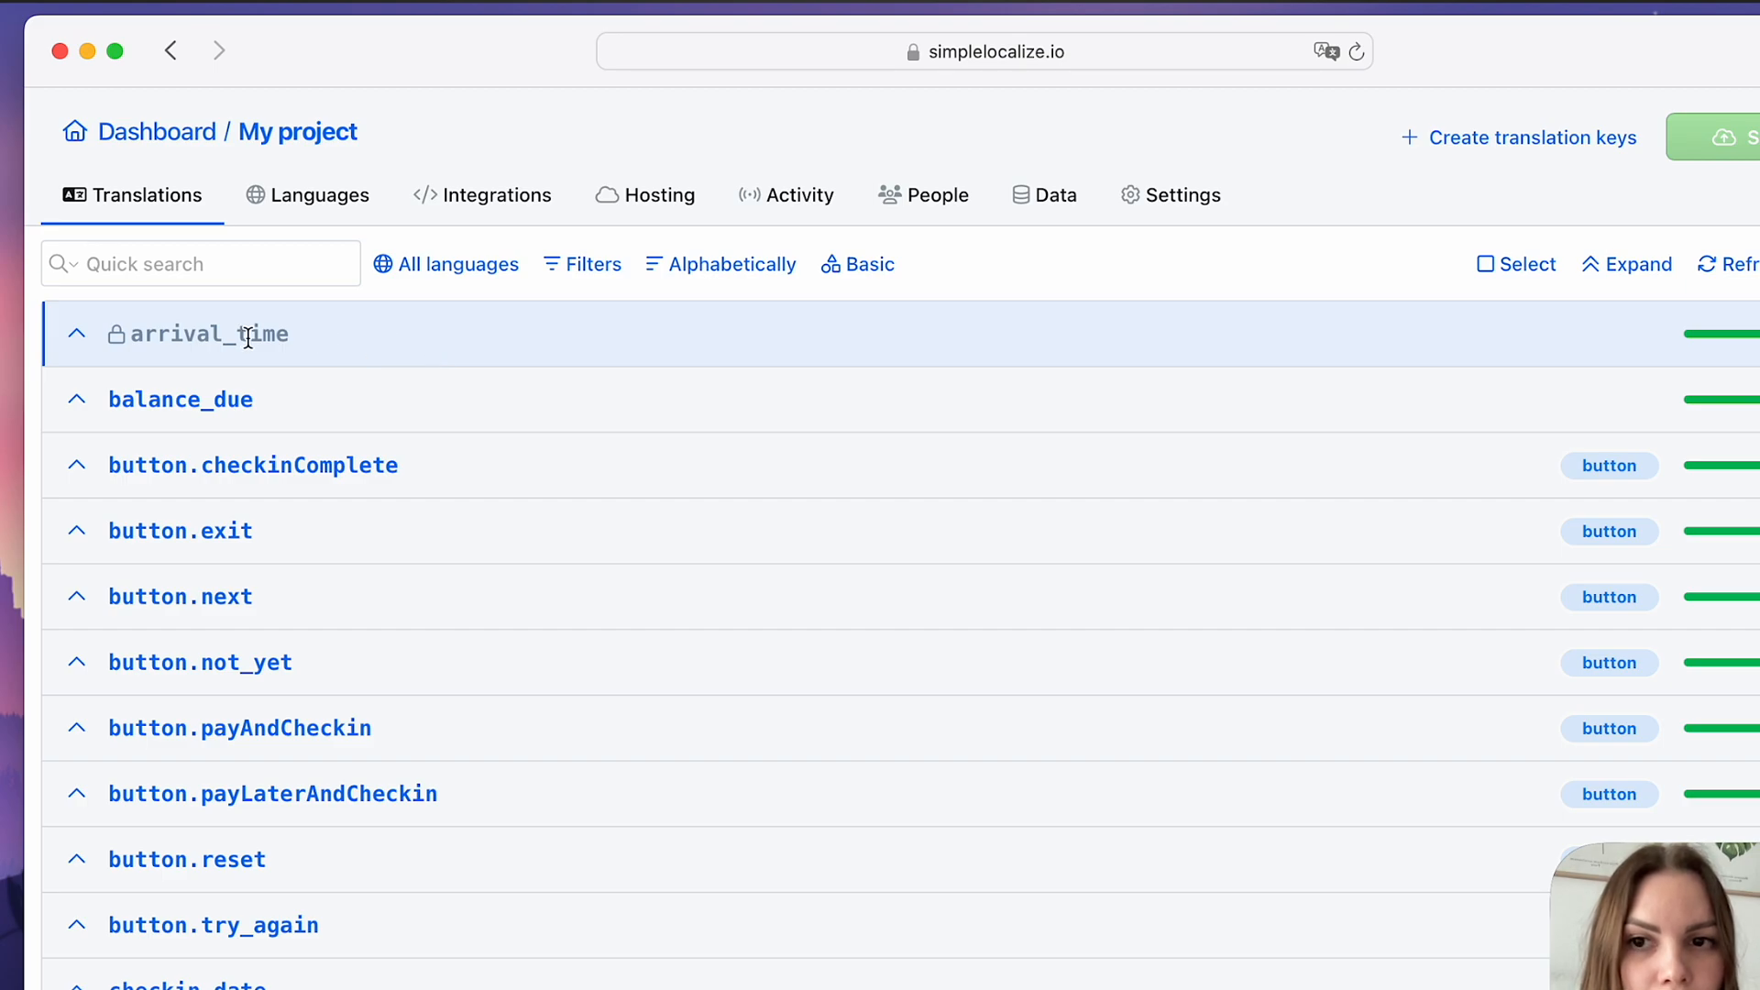
click(180, 399)
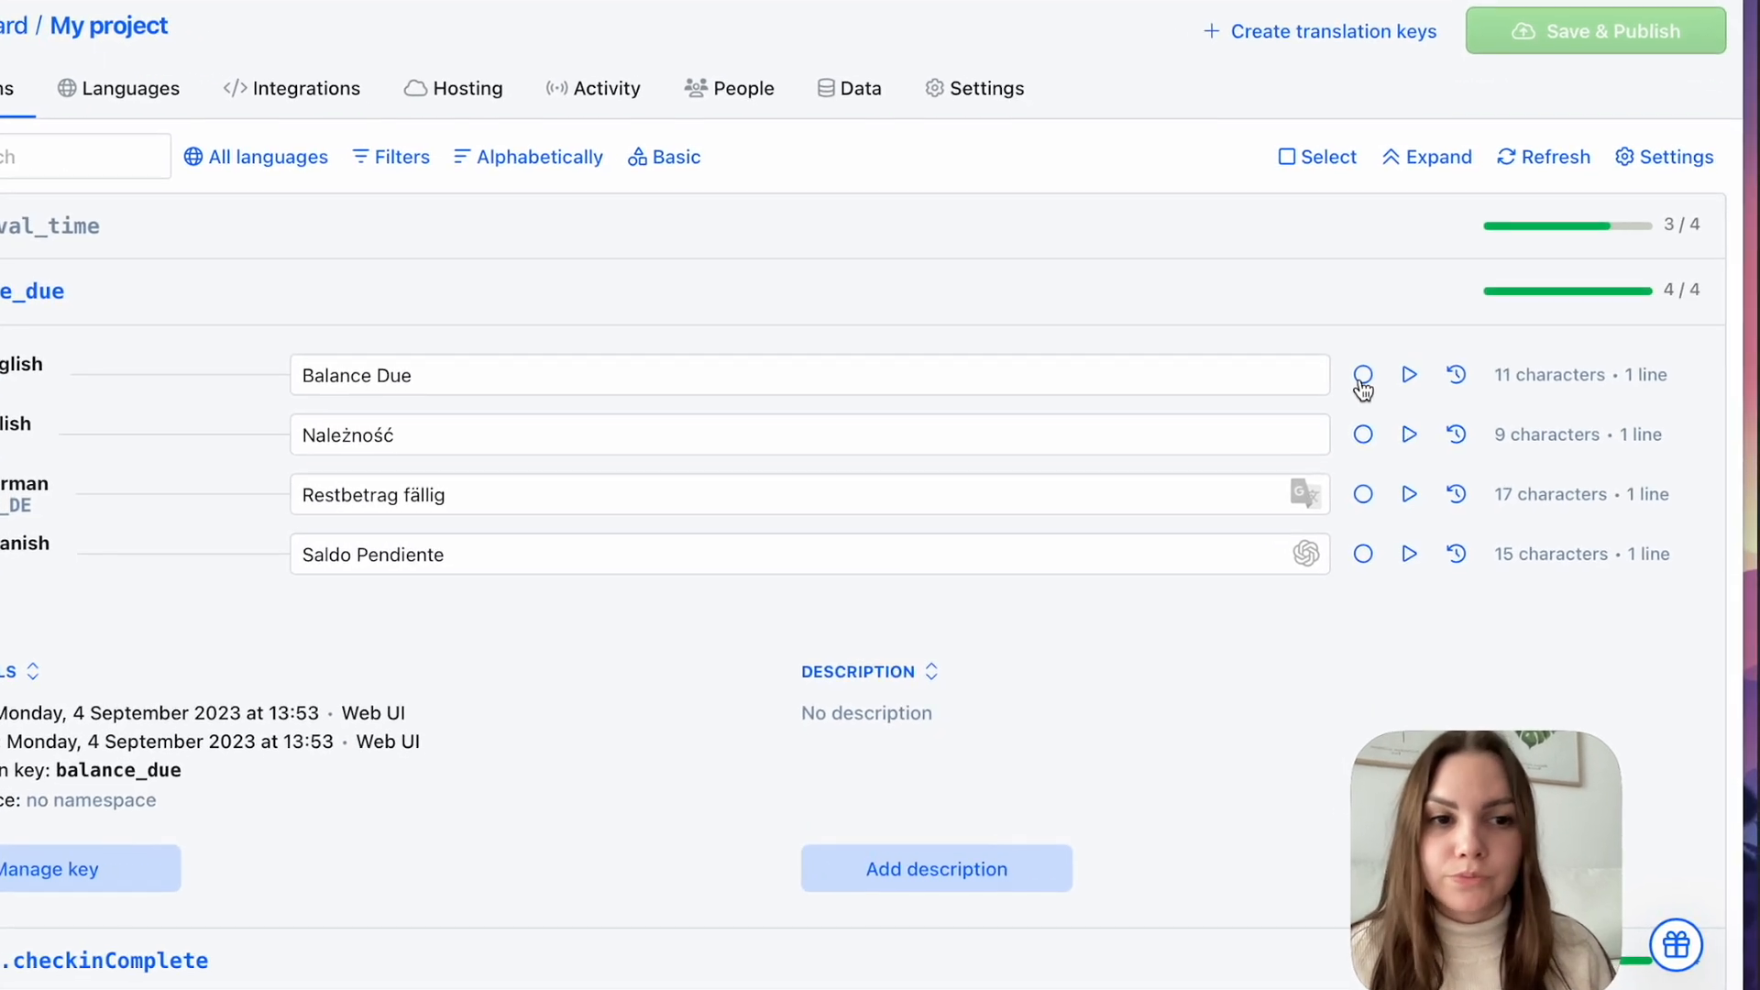
mouse_move(1362, 371)
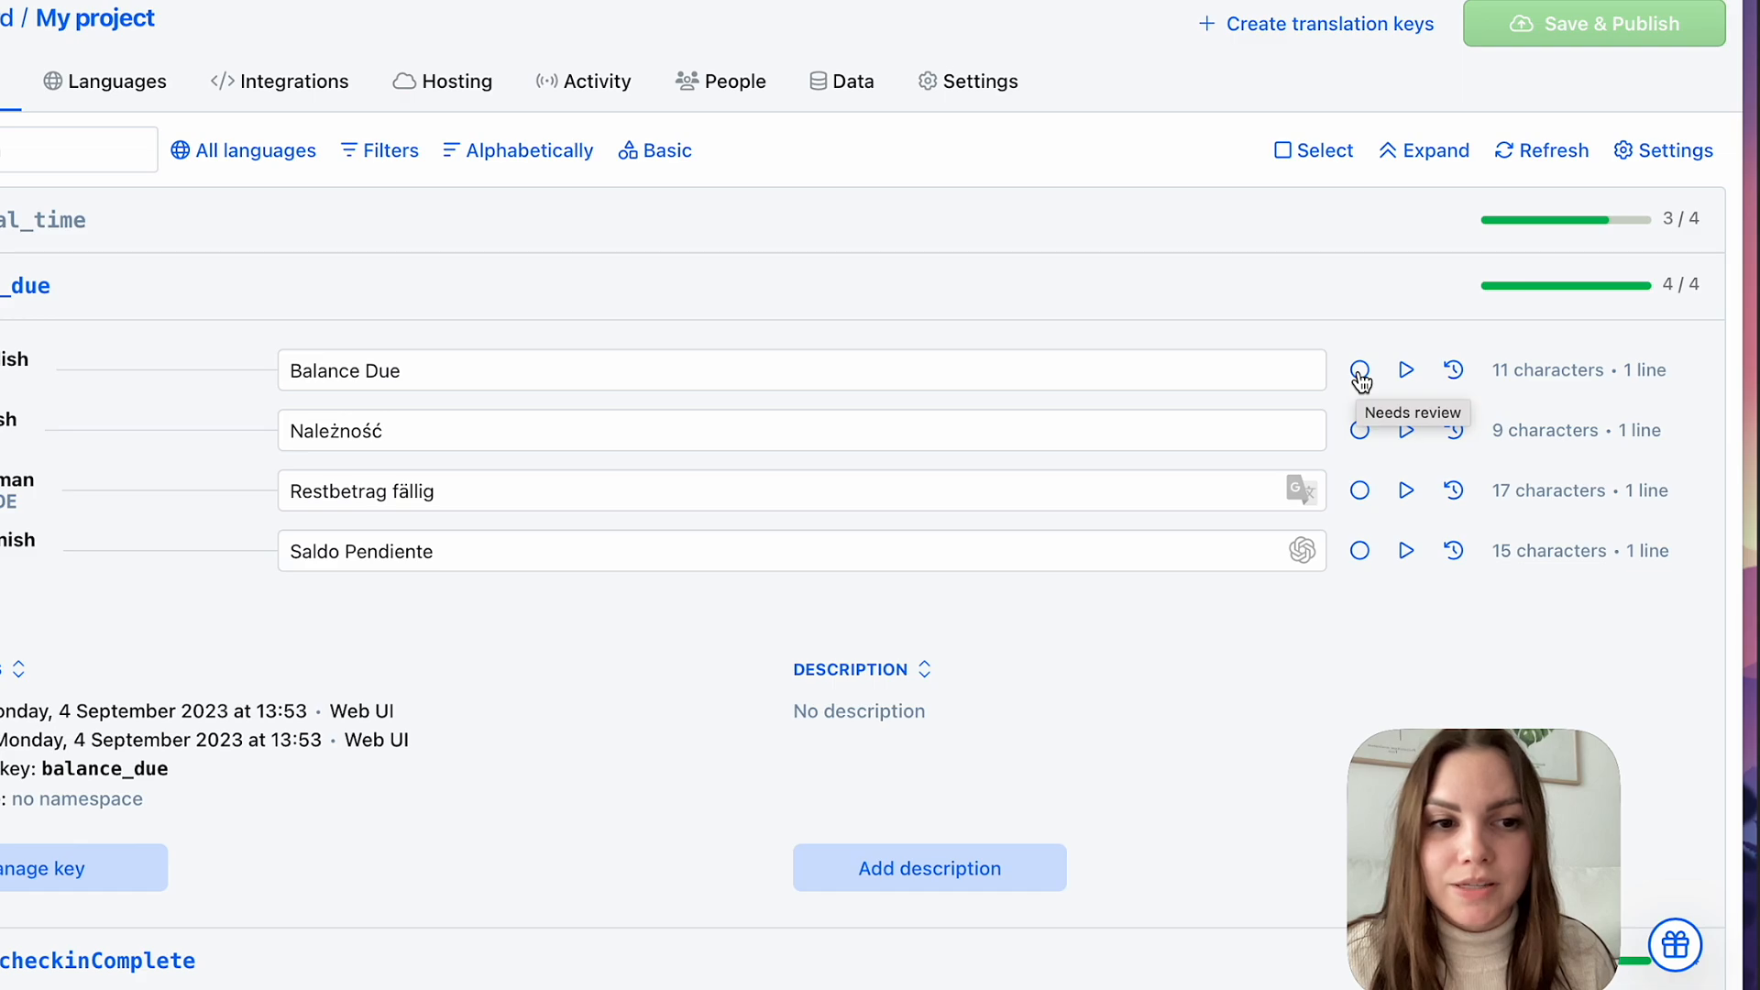
click(1360, 371)
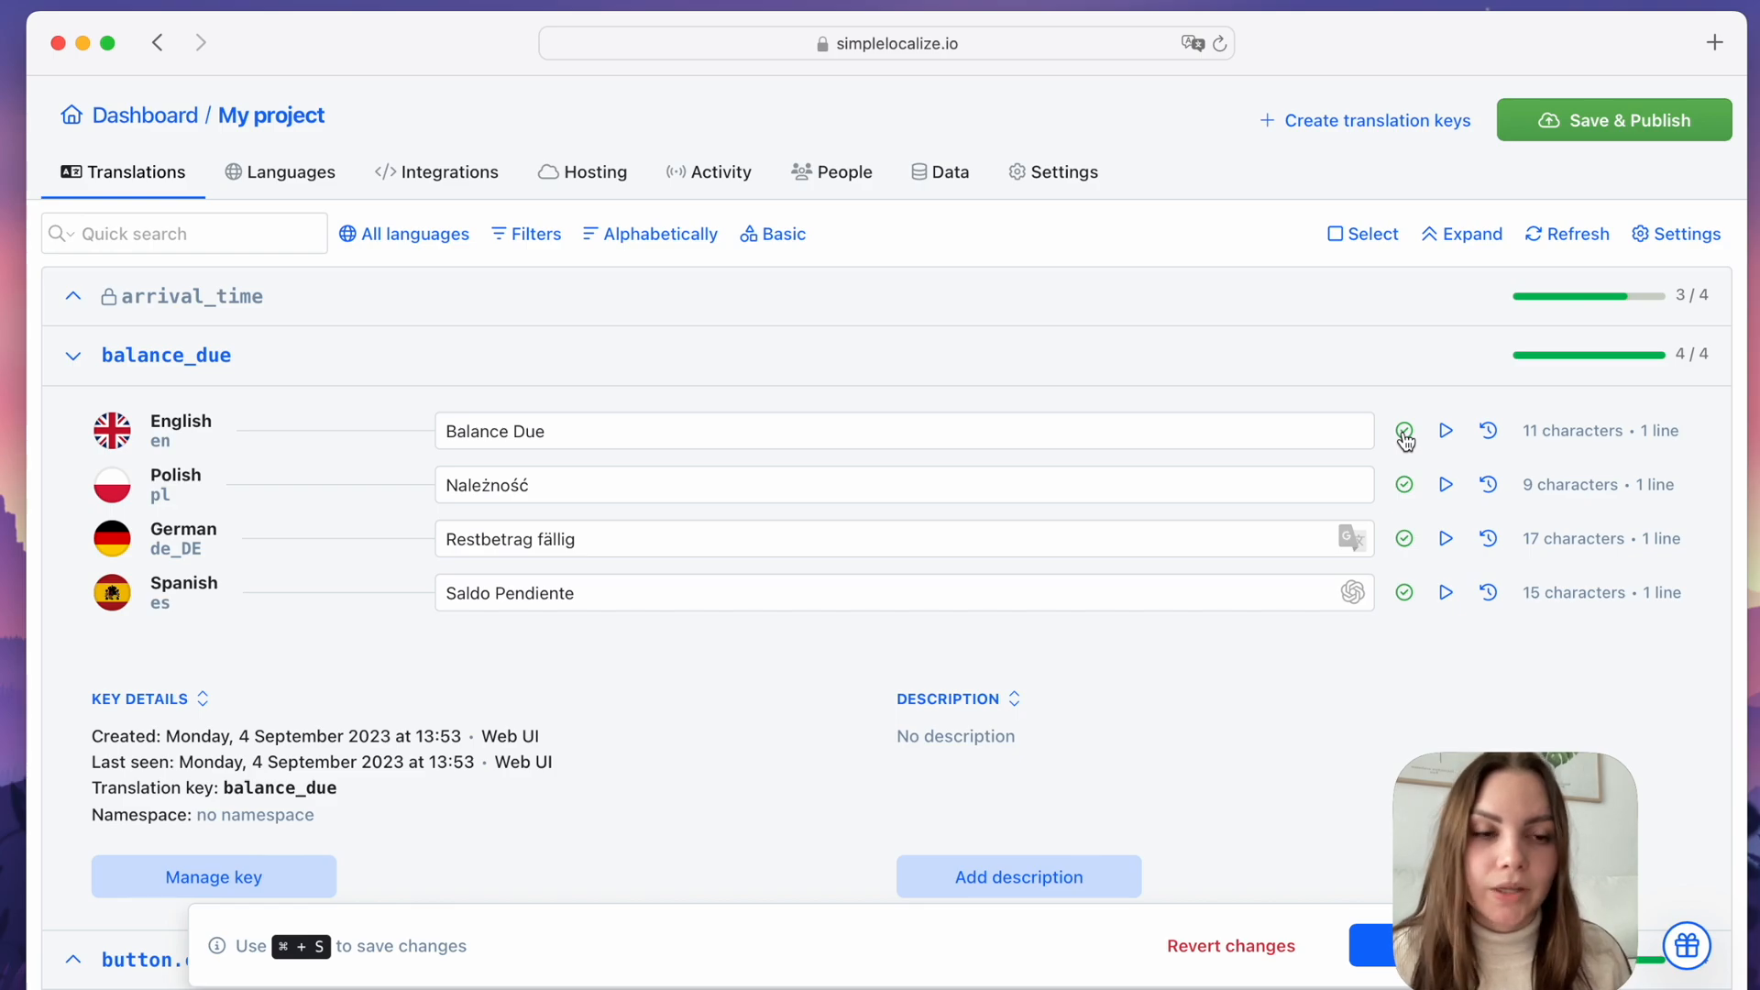
click(1404, 431)
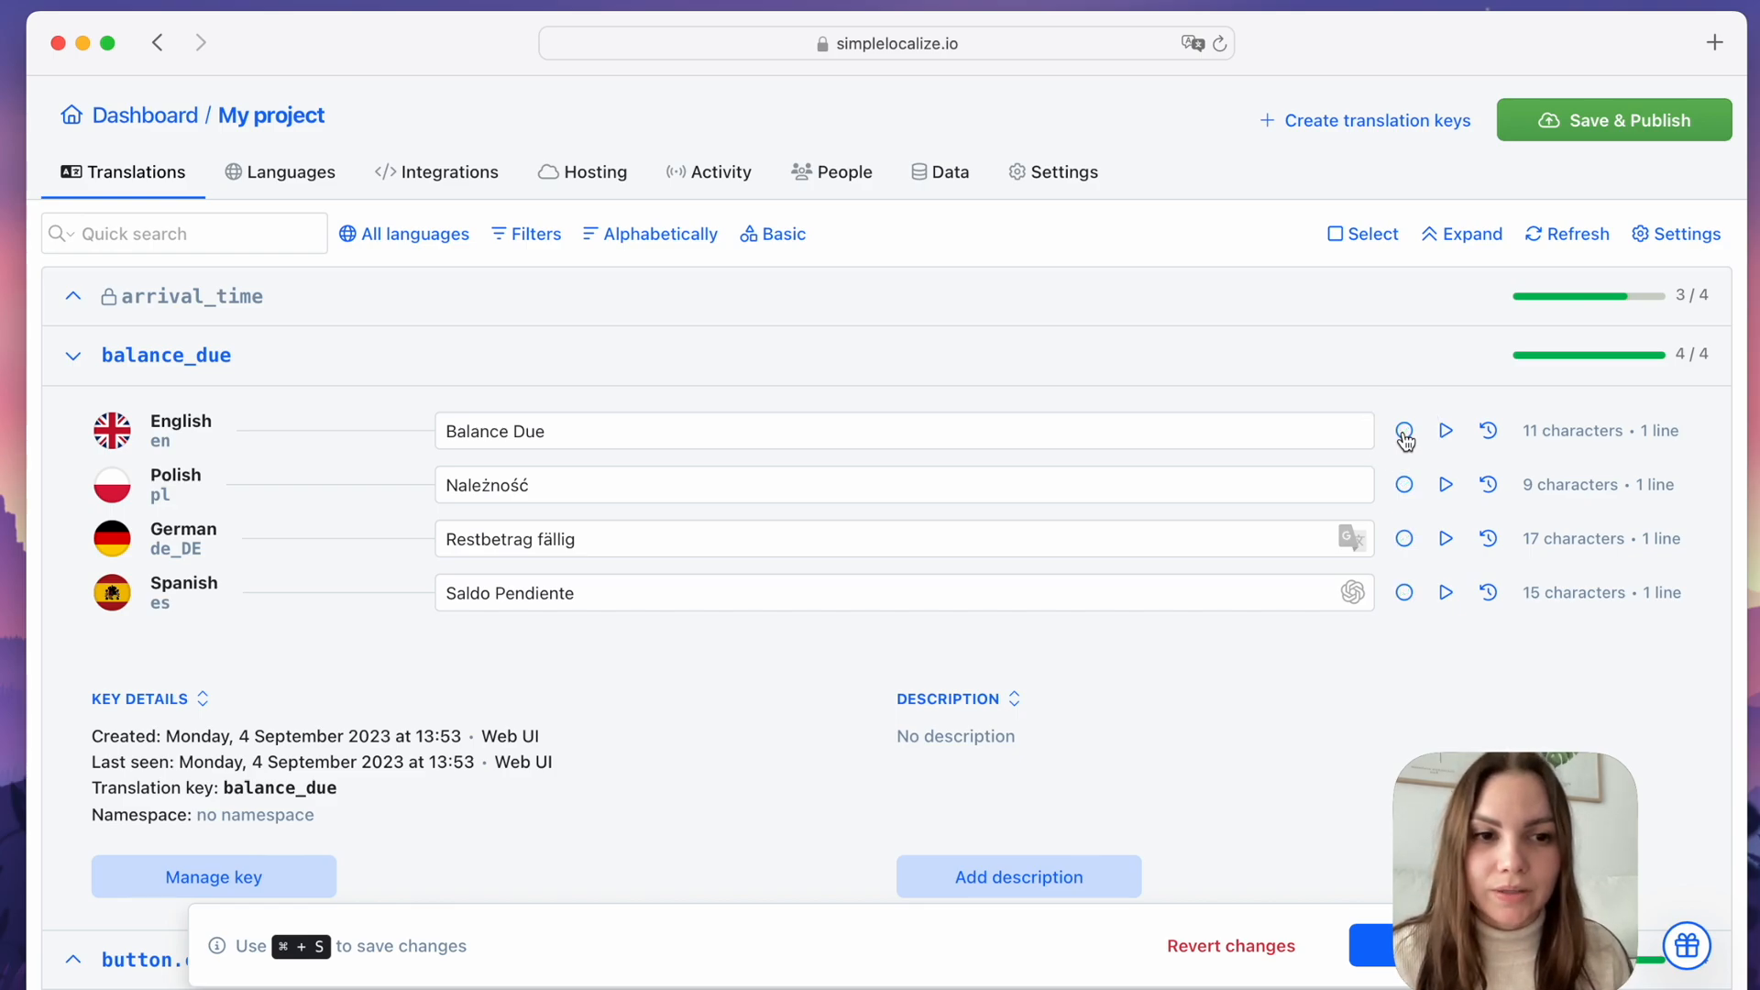